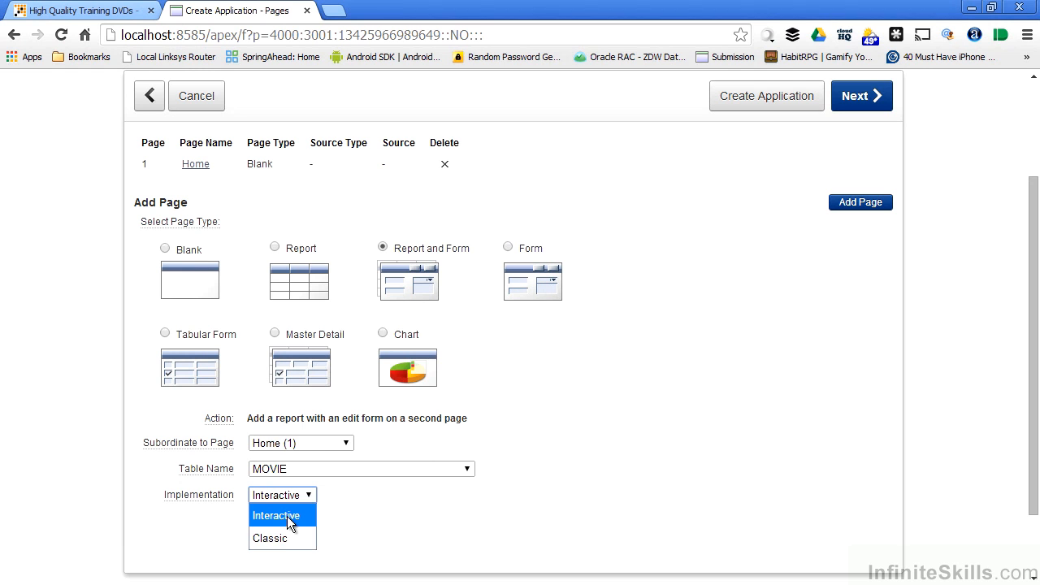
Add an Interactive Report and Form page on the MOVIE table.
click(276, 515)
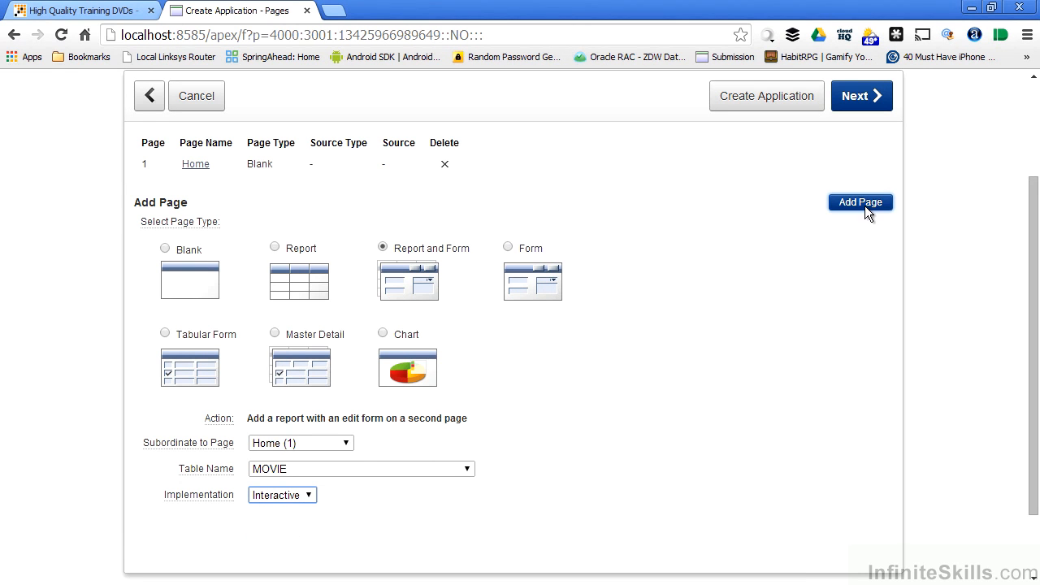
click(860, 202)
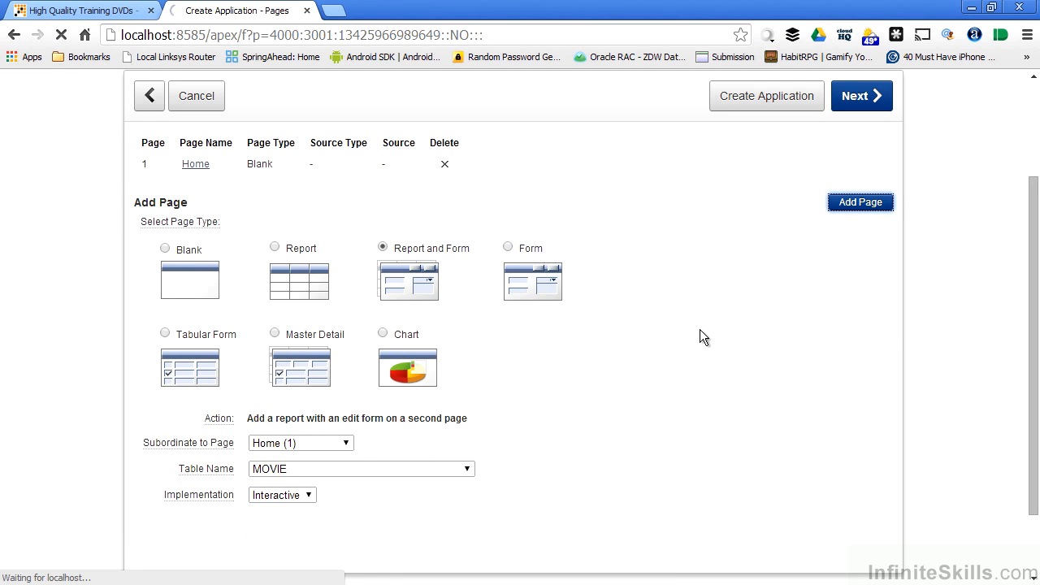
Accept the Home, Movie report and Movie form pages and continue with Next.
click(859, 202)
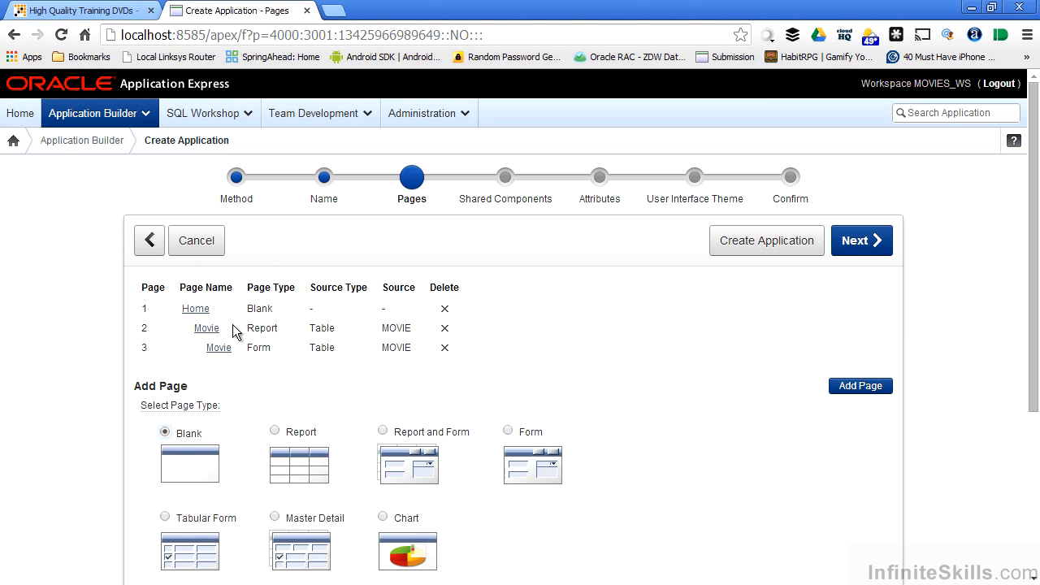
mouse_move(218, 348)
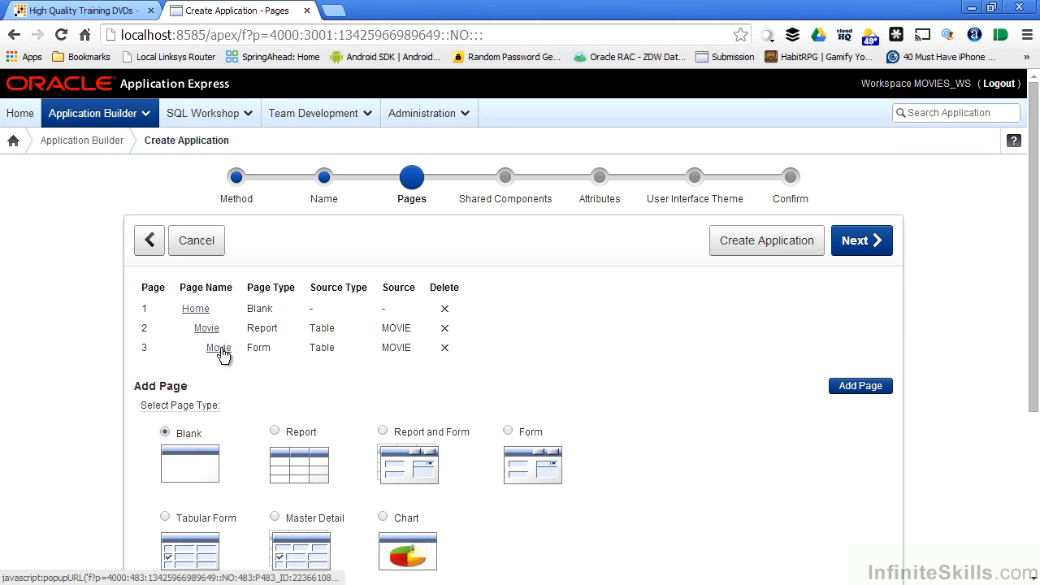
mouse_move(247, 379)
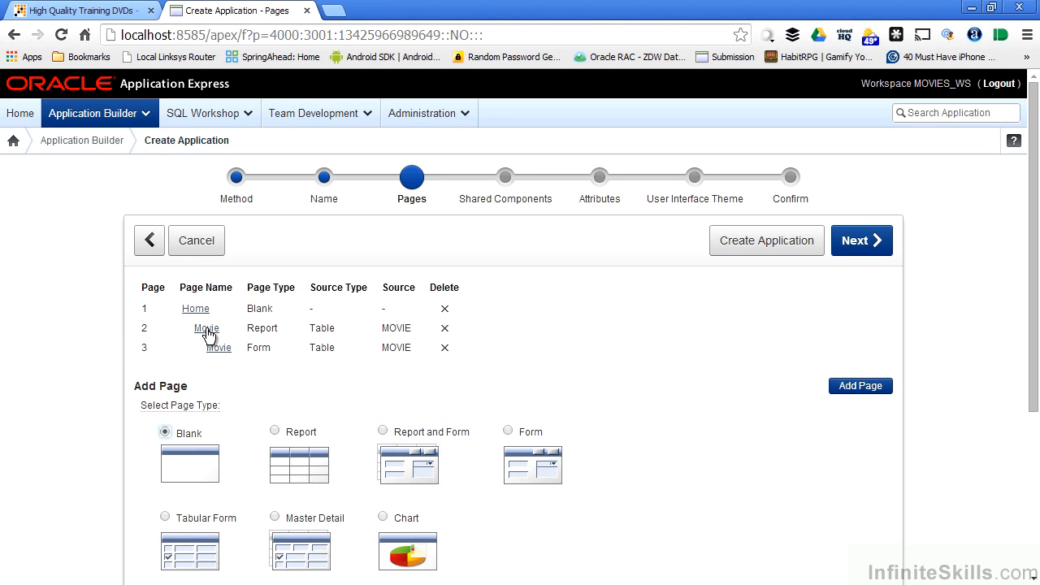
mouse_move(218, 347)
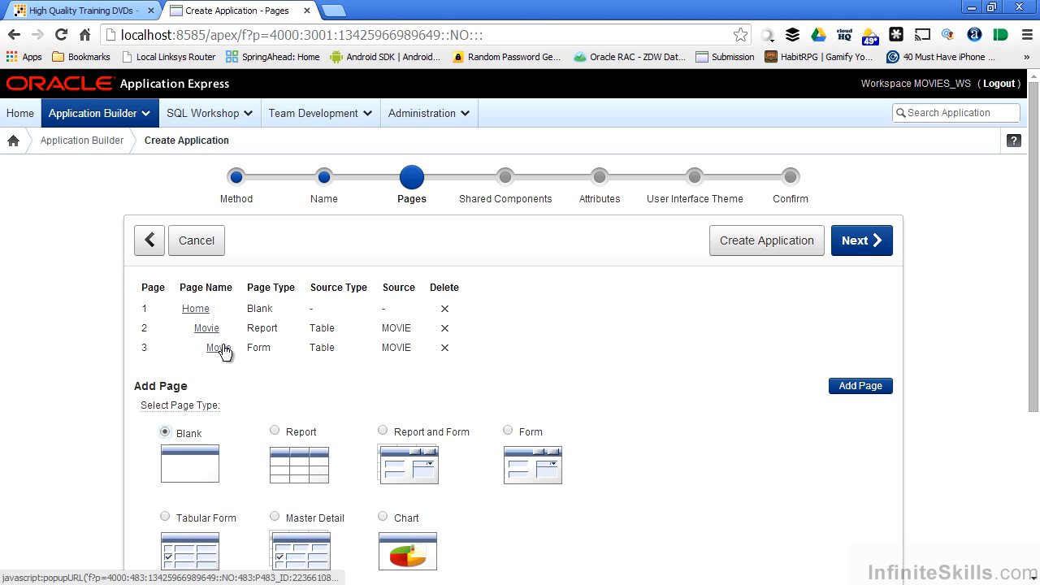
mouse_move(967, 339)
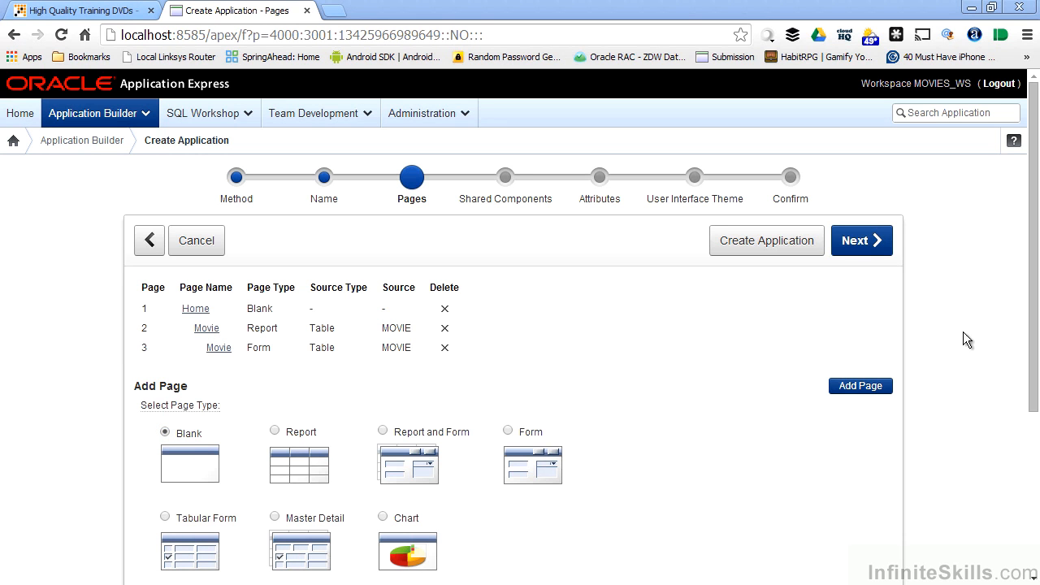
mouse_move(219, 347)
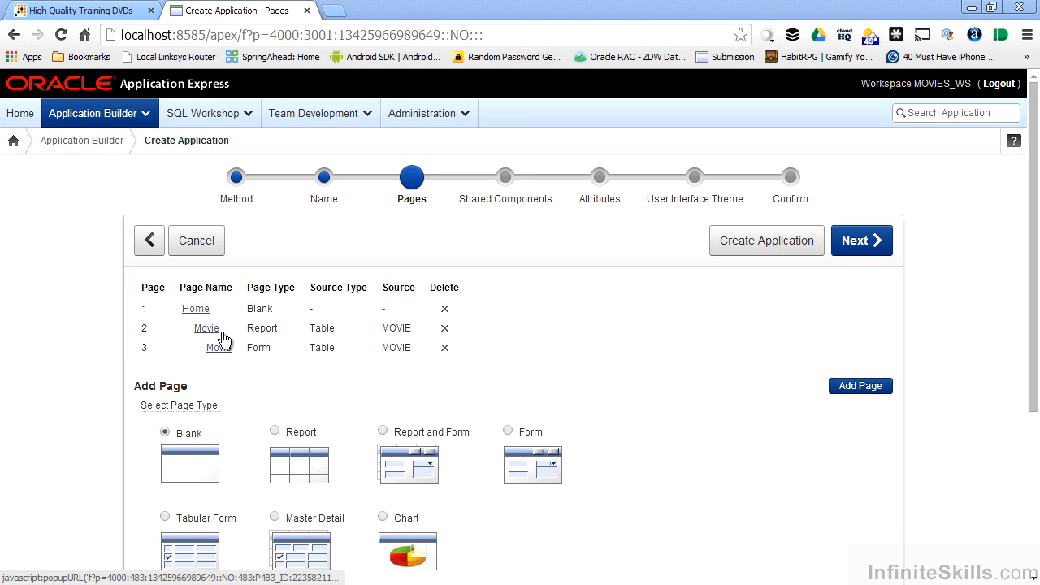
mouse_move(535, 531)
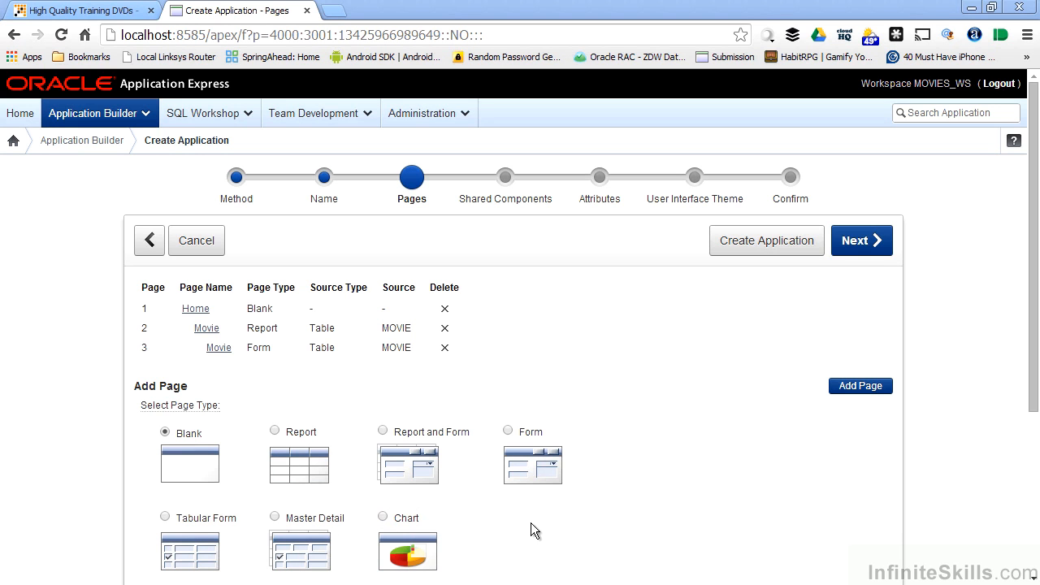
mouse_move(413, 376)
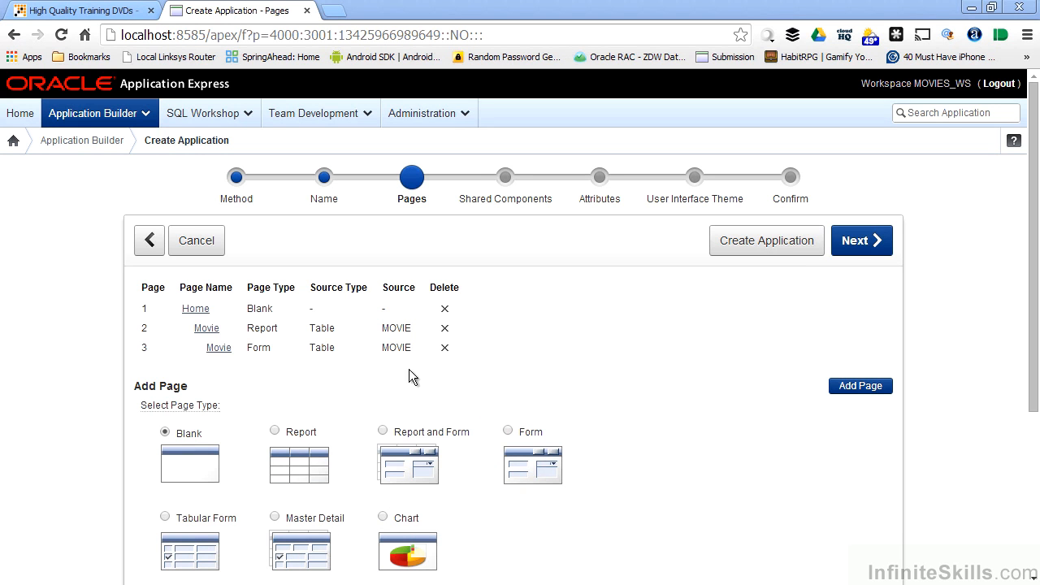
mouse_move(285, 368)
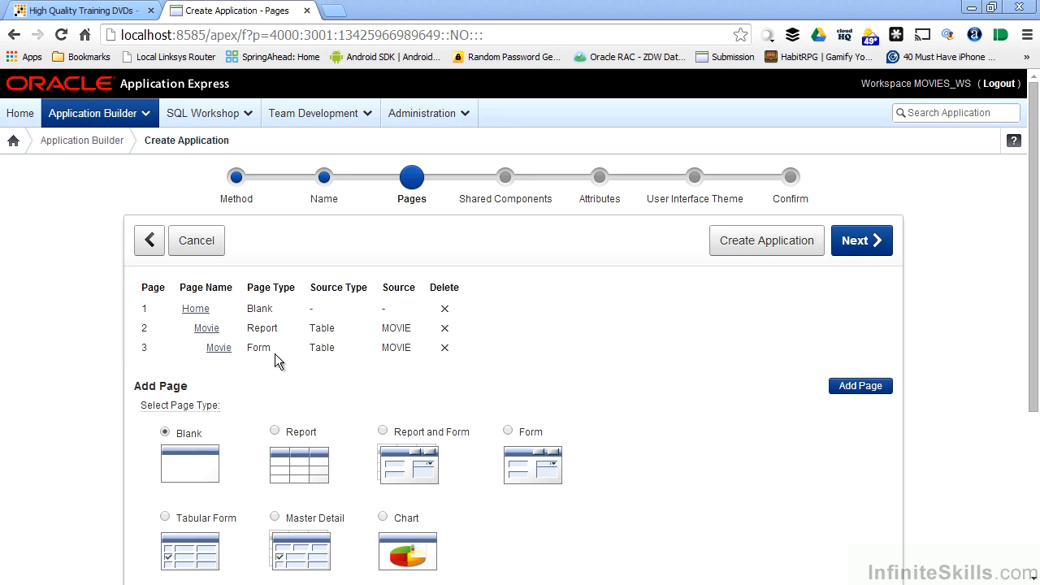
mouse_move(429, 372)
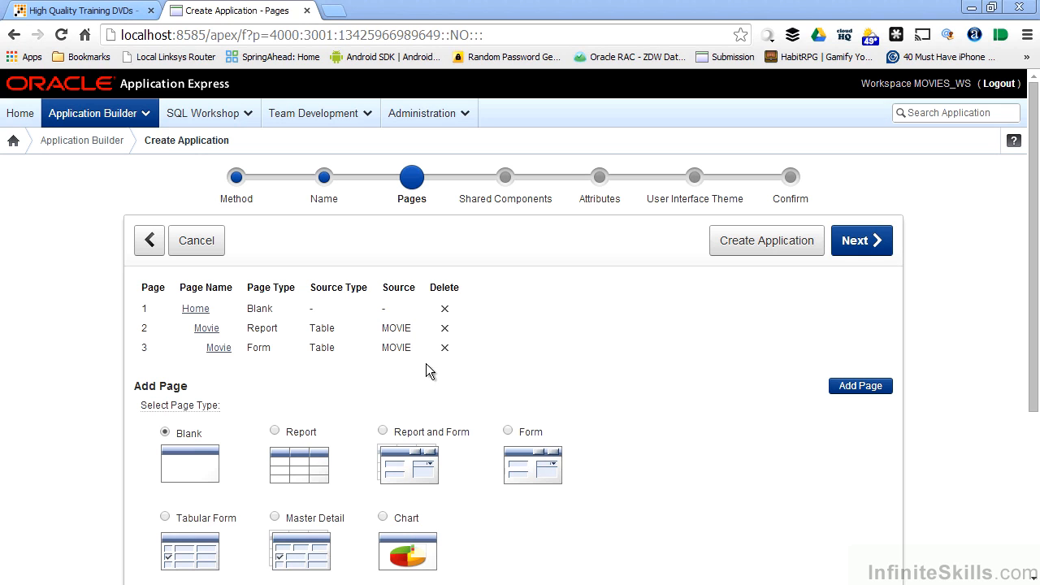
mouse_move(424, 368)
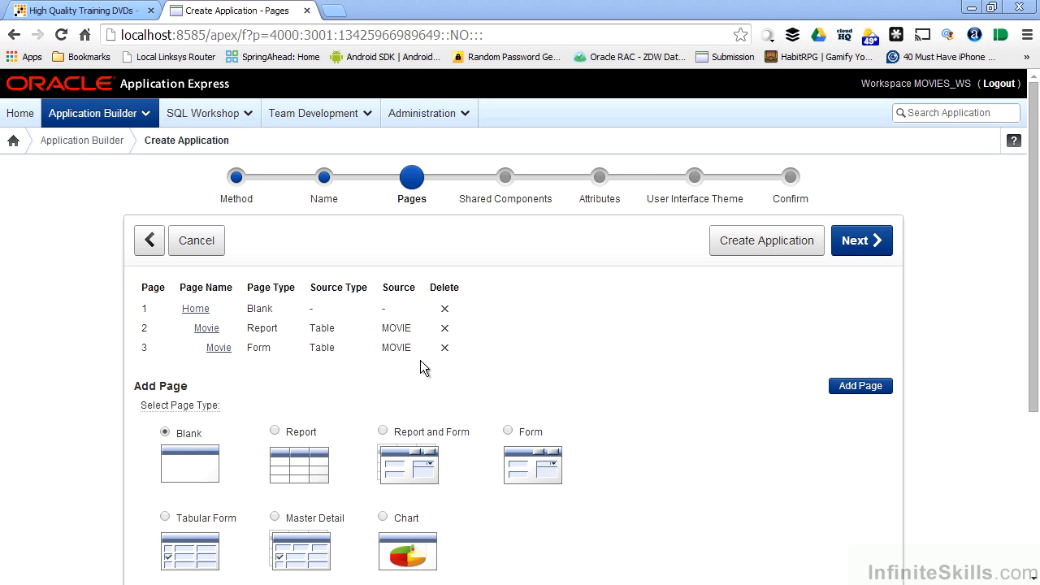
click(861, 241)
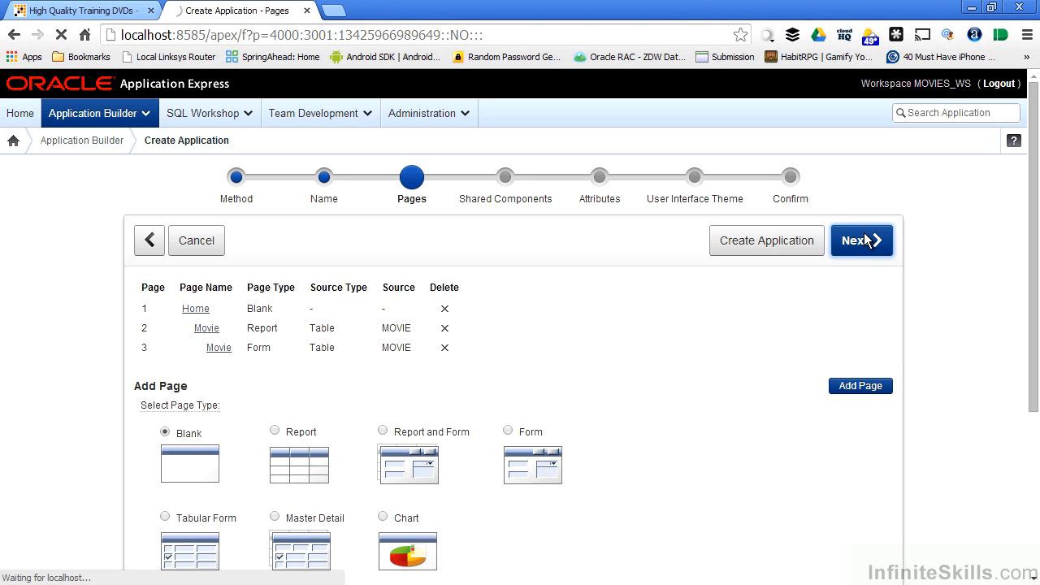
Continue to the Shared Components step, leaving copying from another application at No.
click(860, 241)
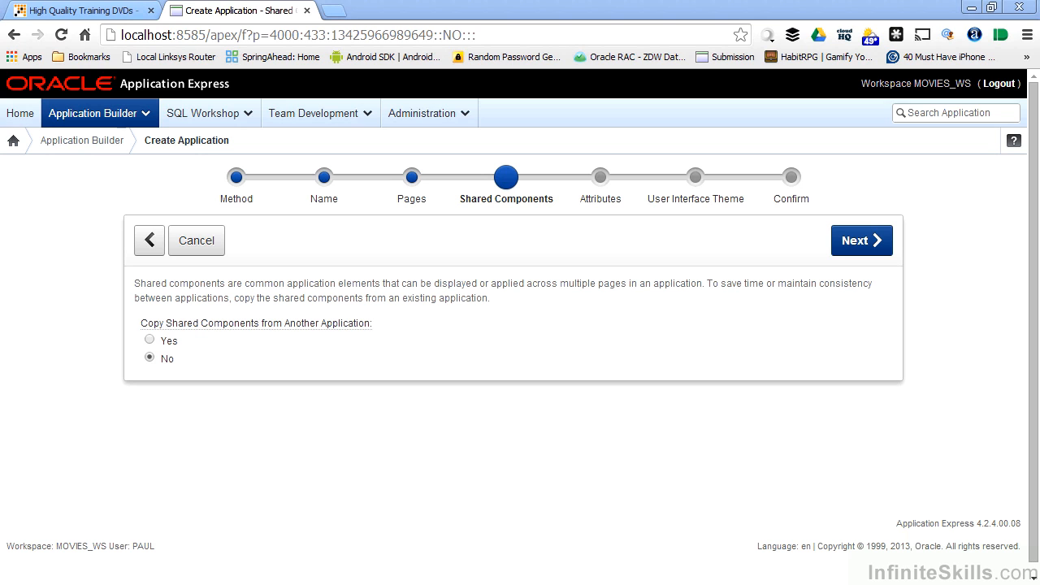
mouse_move(432, 365)
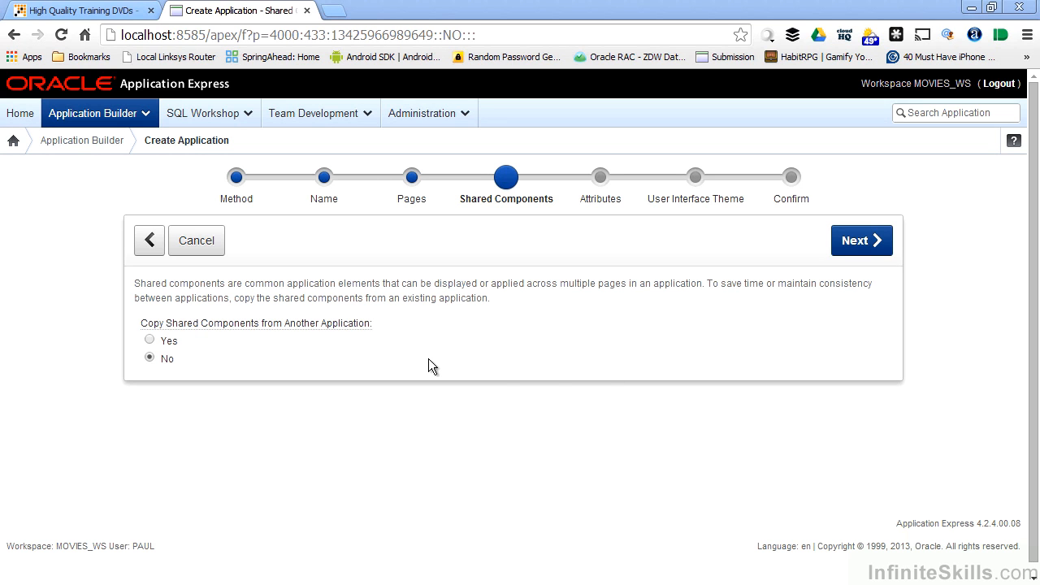
mouse_move(344, 355)
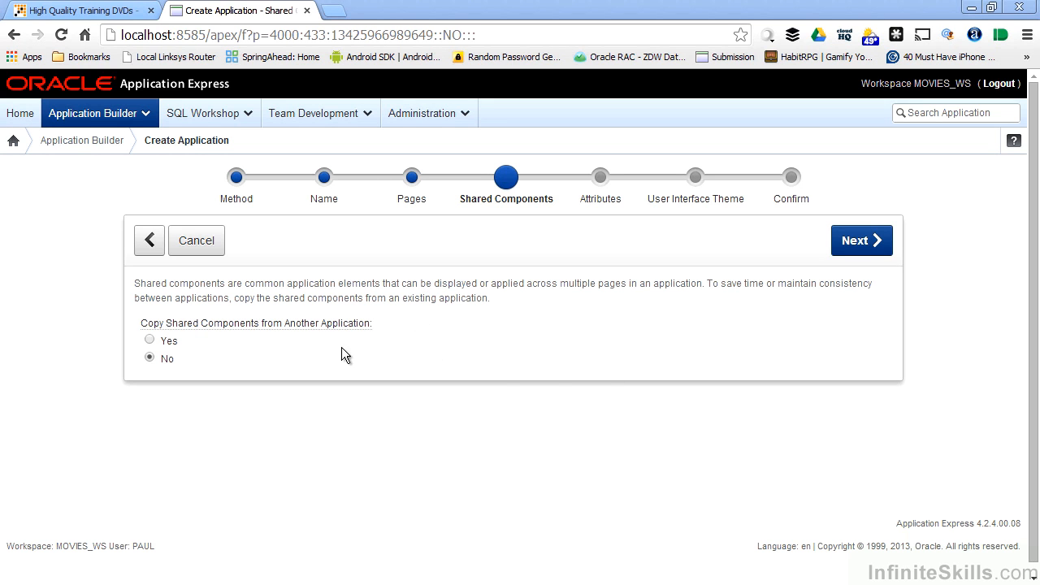
mouse_move(872, 265)
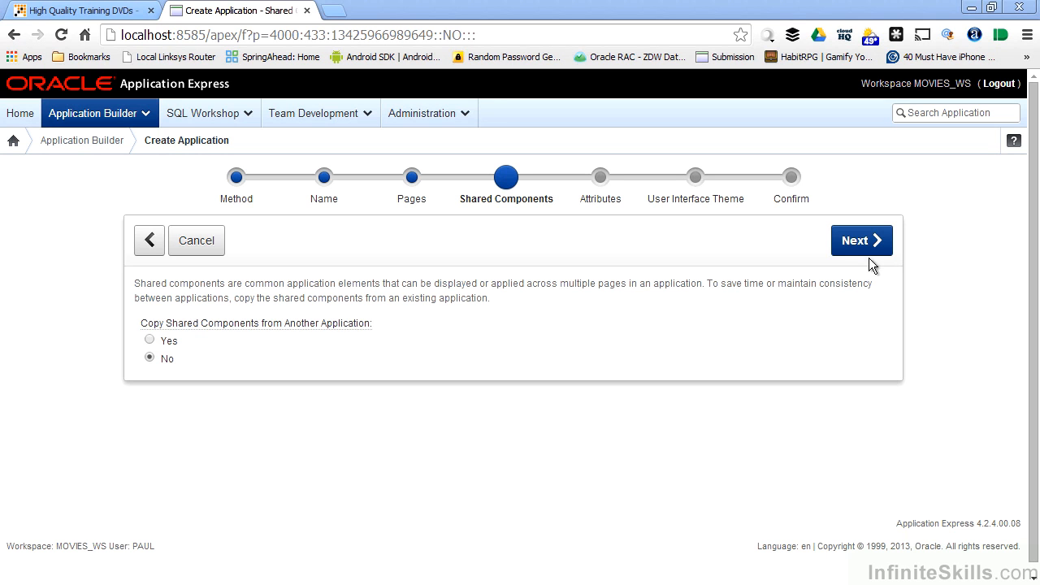
click(860, 240)
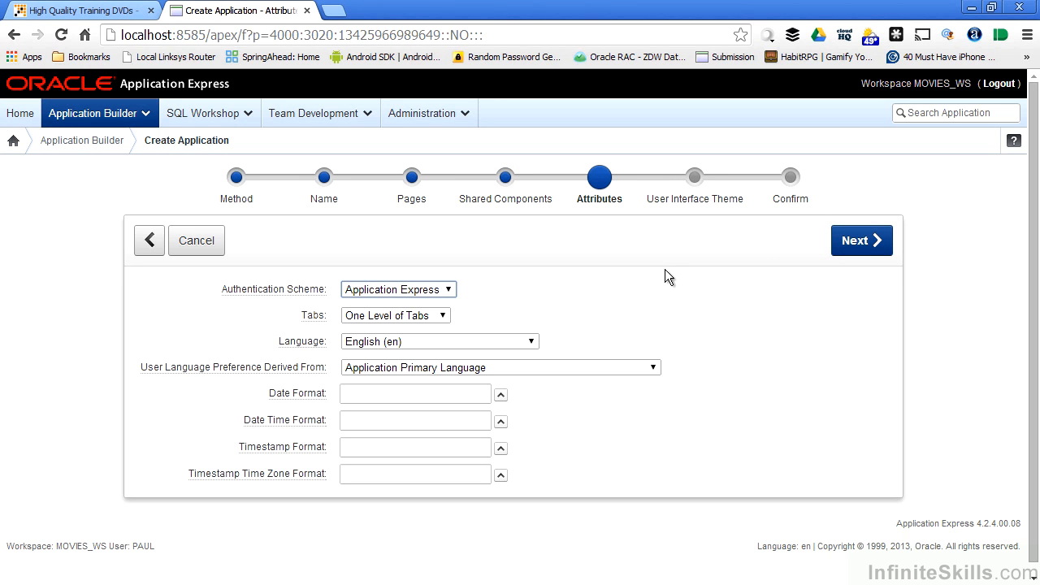
mouse_move(662, 273)
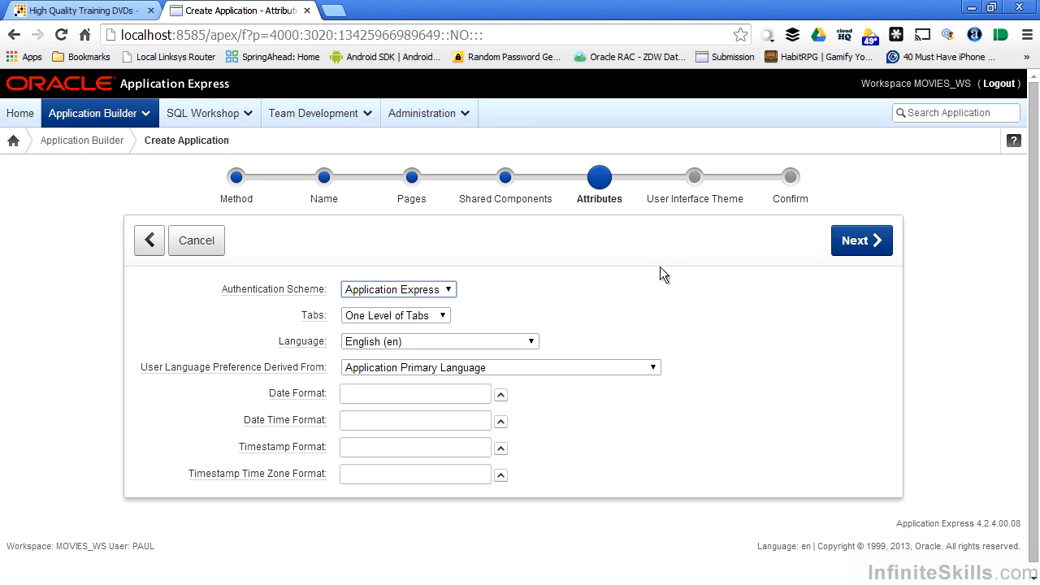
mouse_move(446, 303)
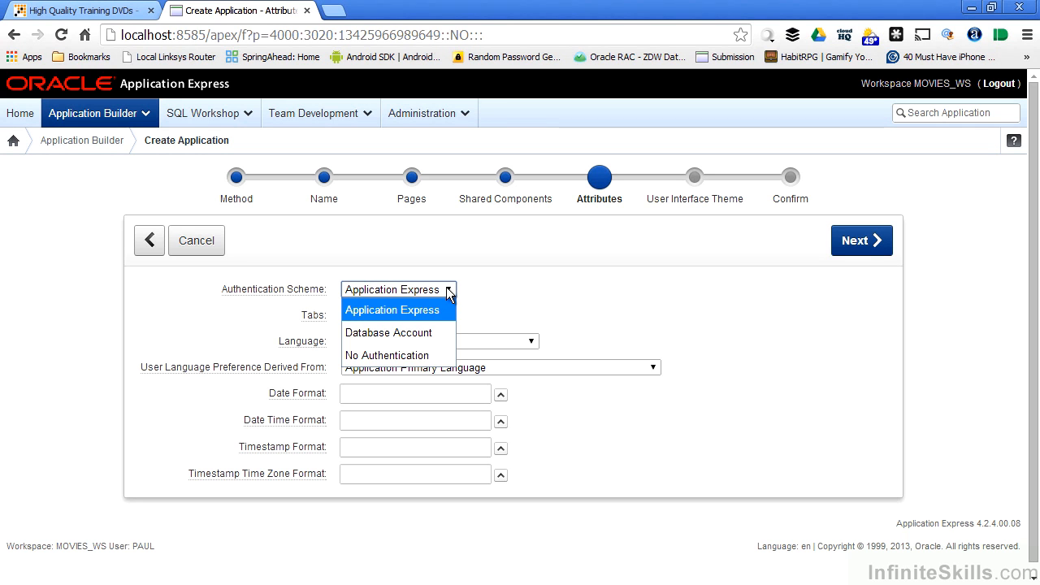
mouse_move(439, 332)
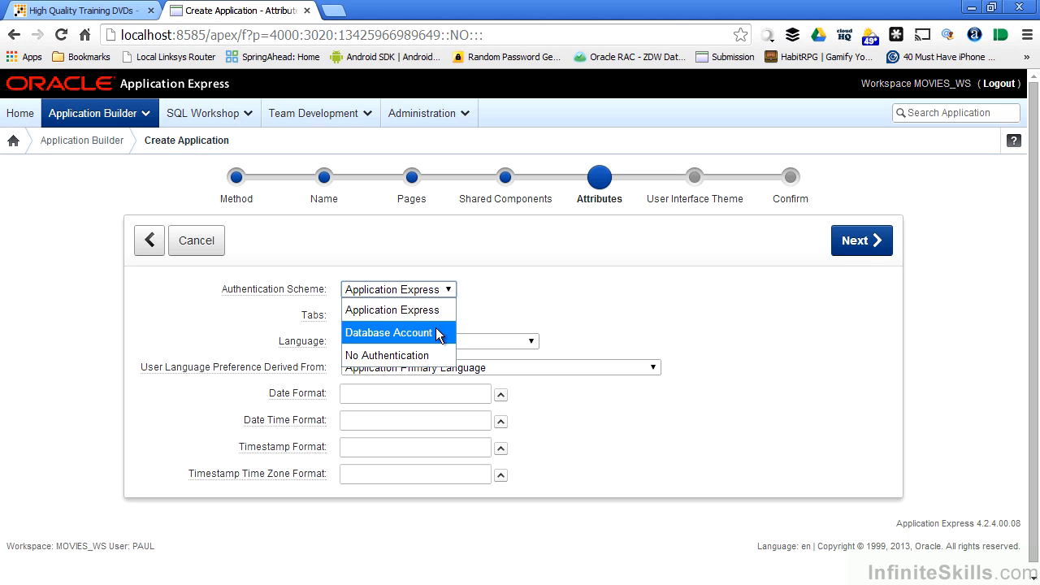
mouse_move(561, 299)
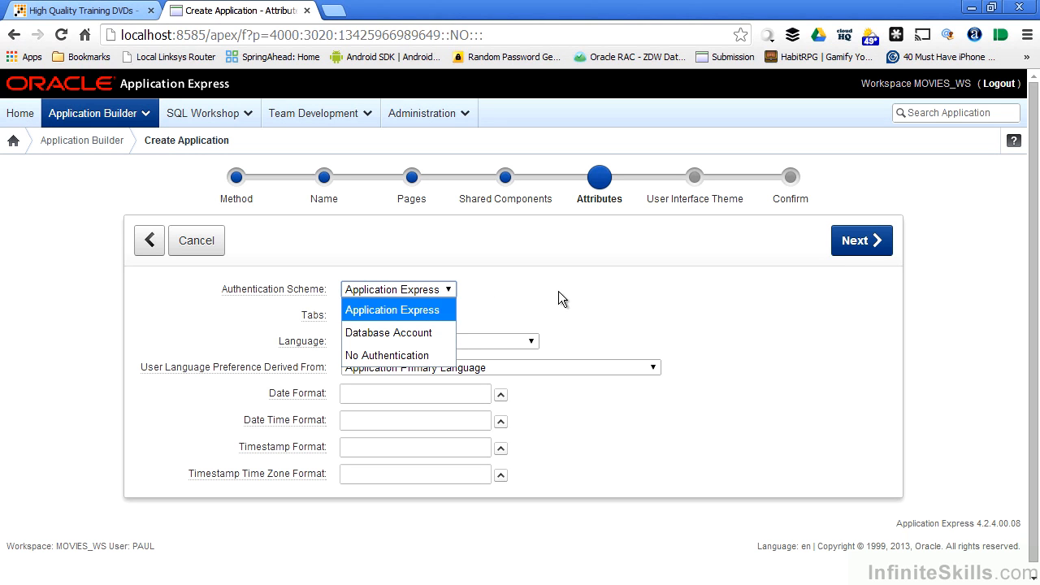
click(392, 310)
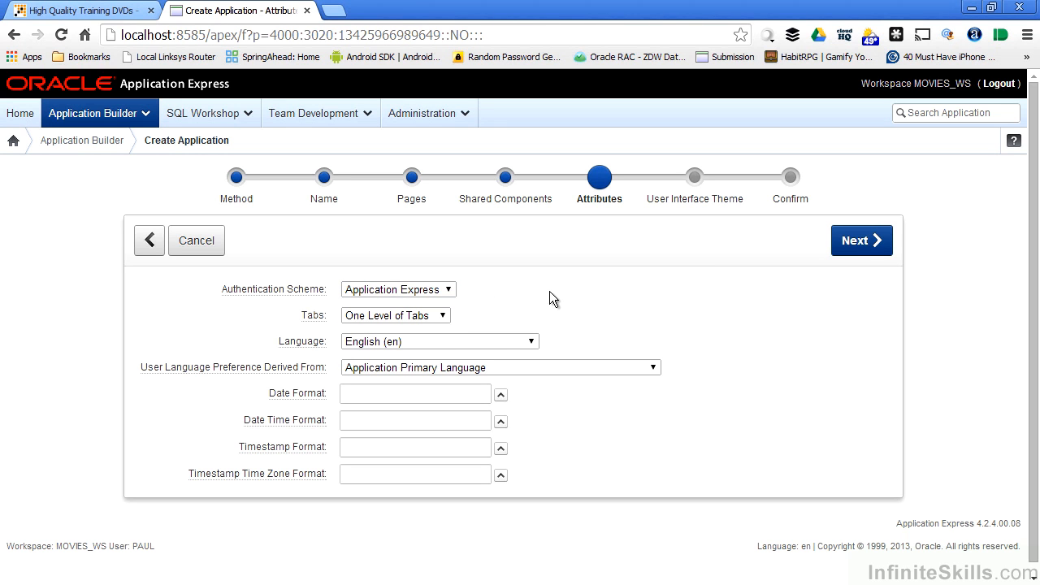
mouse_move(547, 298)
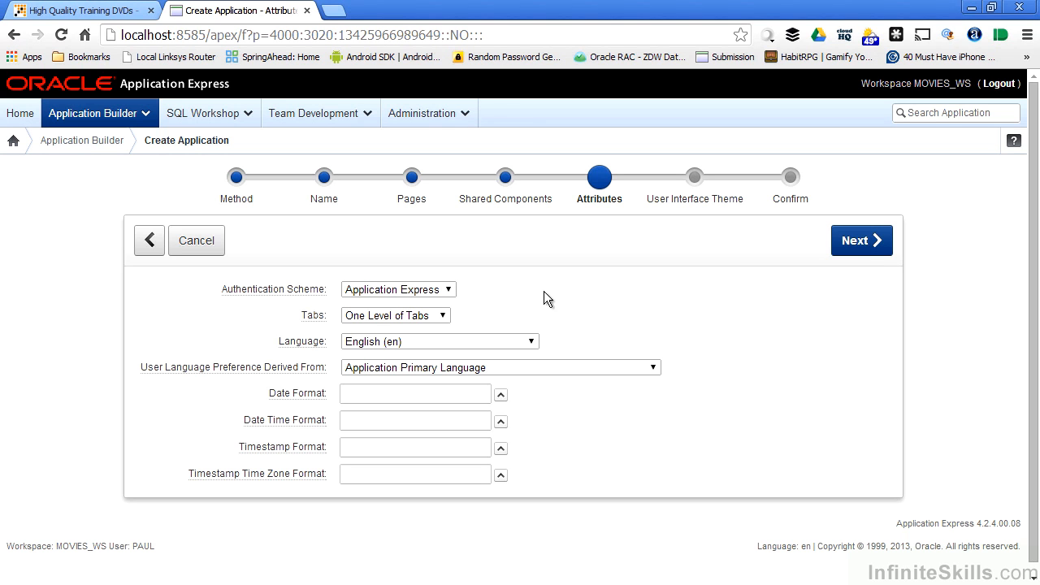
mouse_move(703, 288)
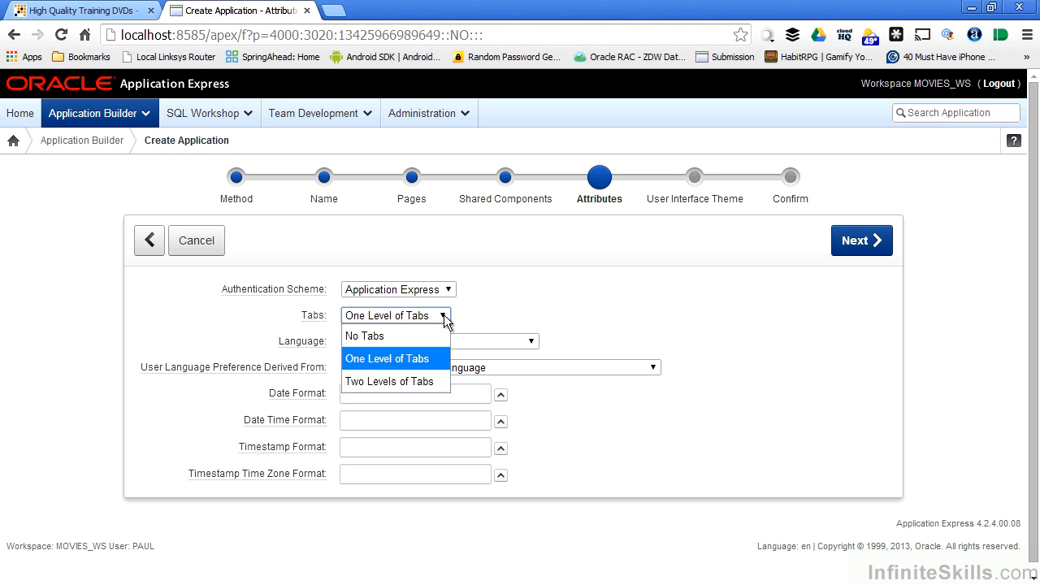
mouse_move(431, 364)
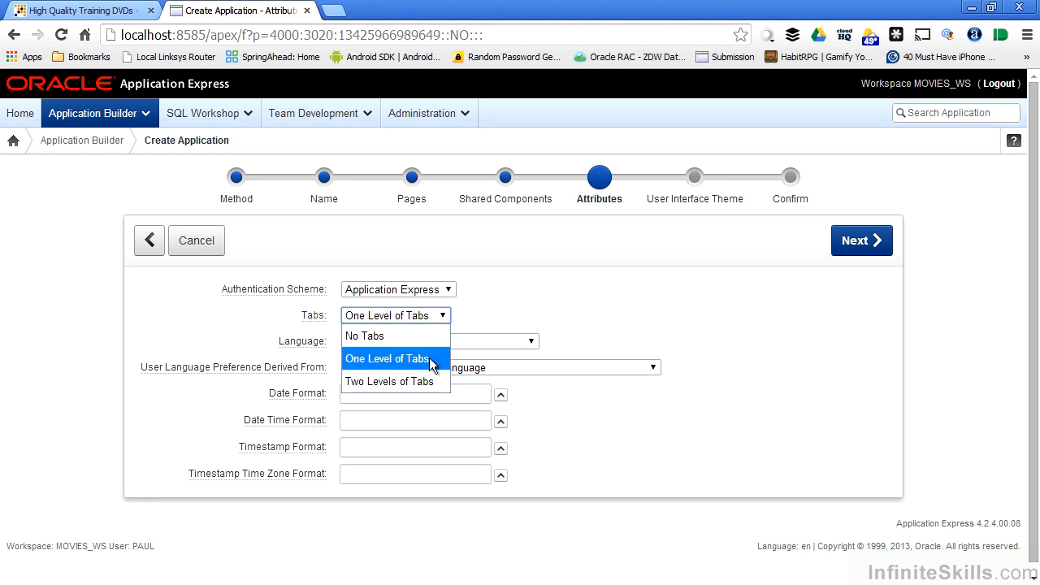
mouse_move(394, 381)
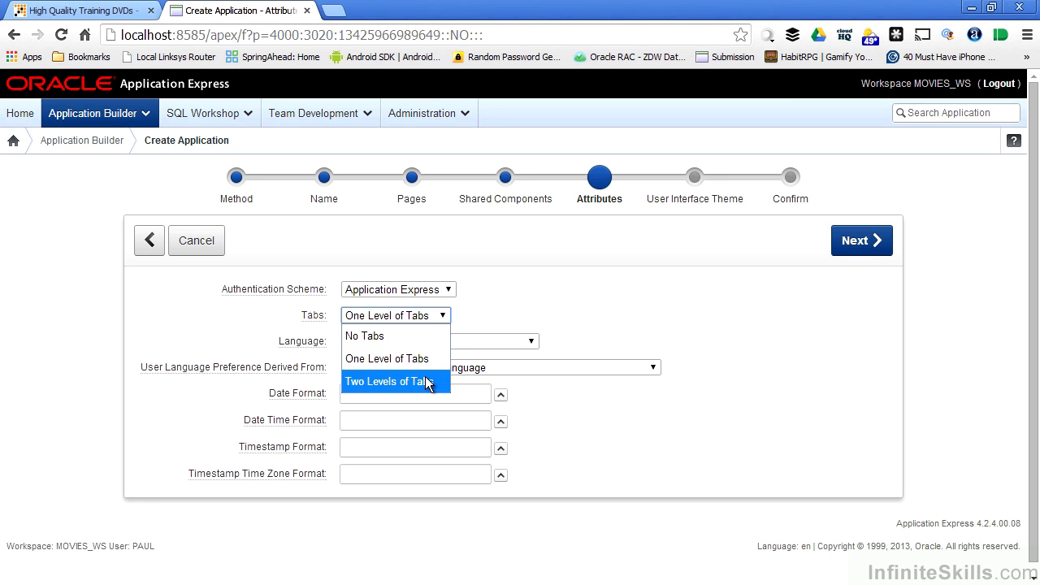
mouse_move(394, 336)
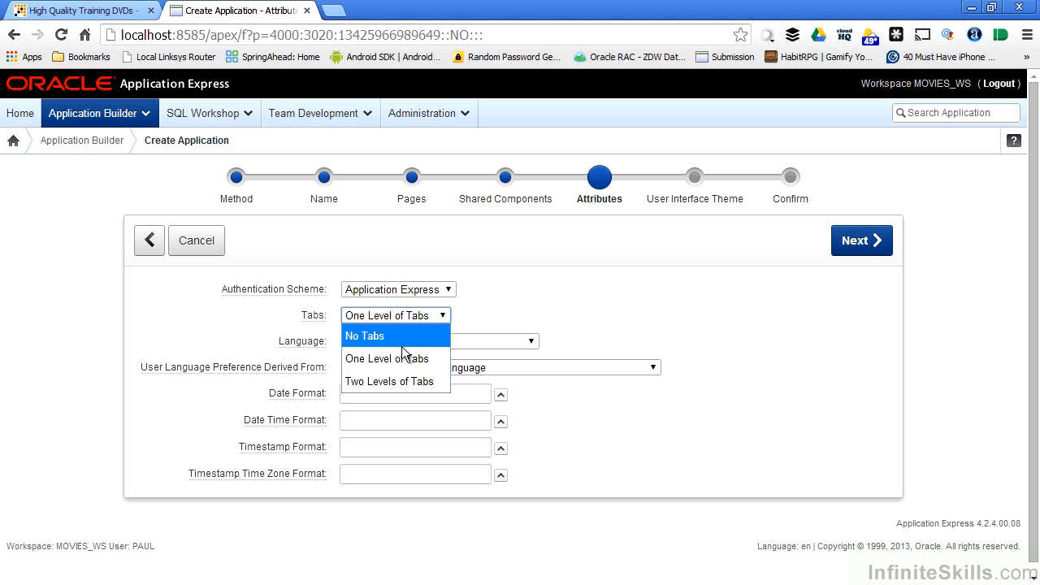
mouse_move(388, 358)
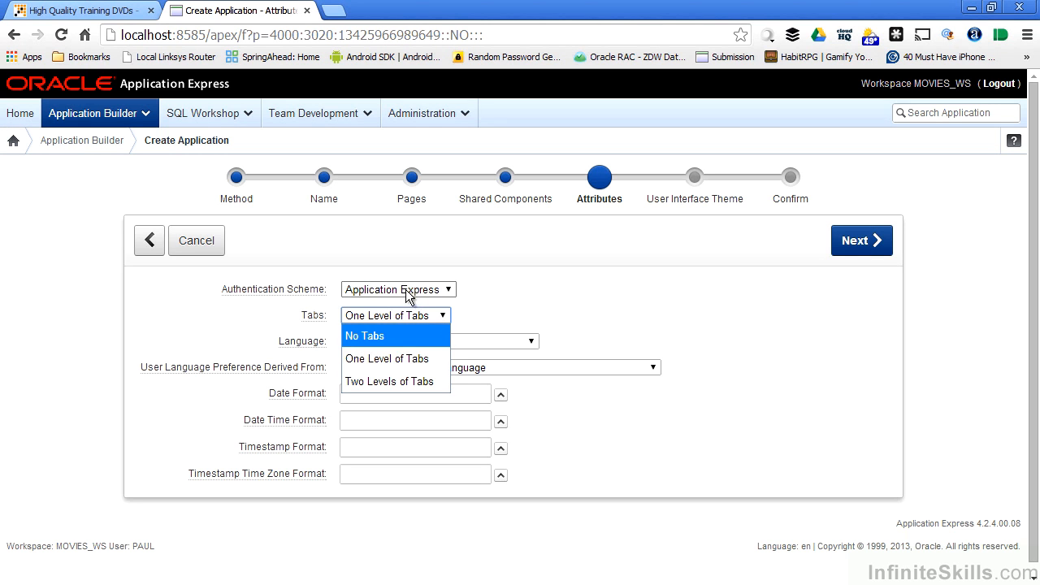
click(438, 340)
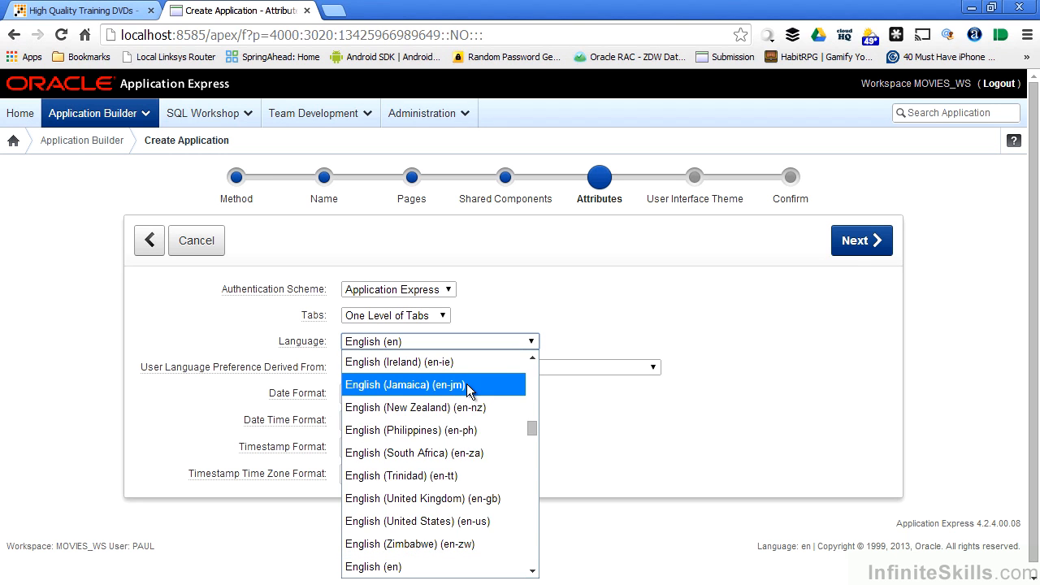
mouse_move(474, 377)
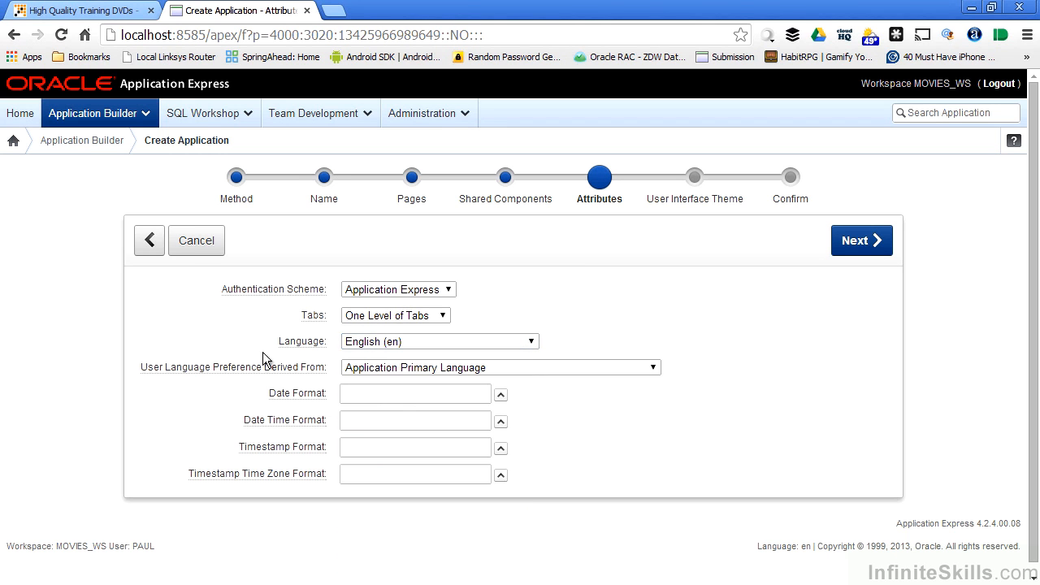
mouse_move(220, 315)
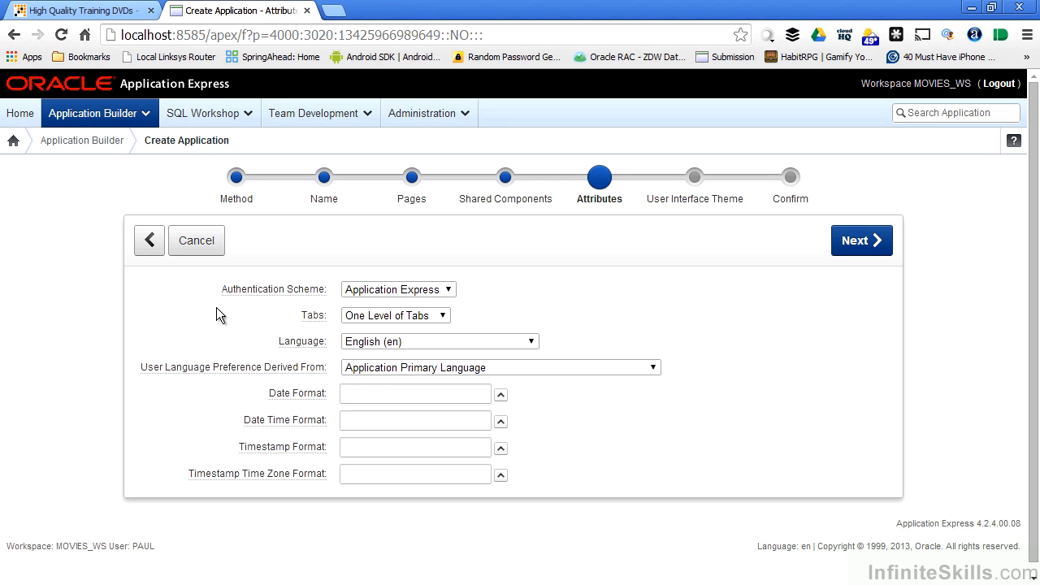
click(652, 367)
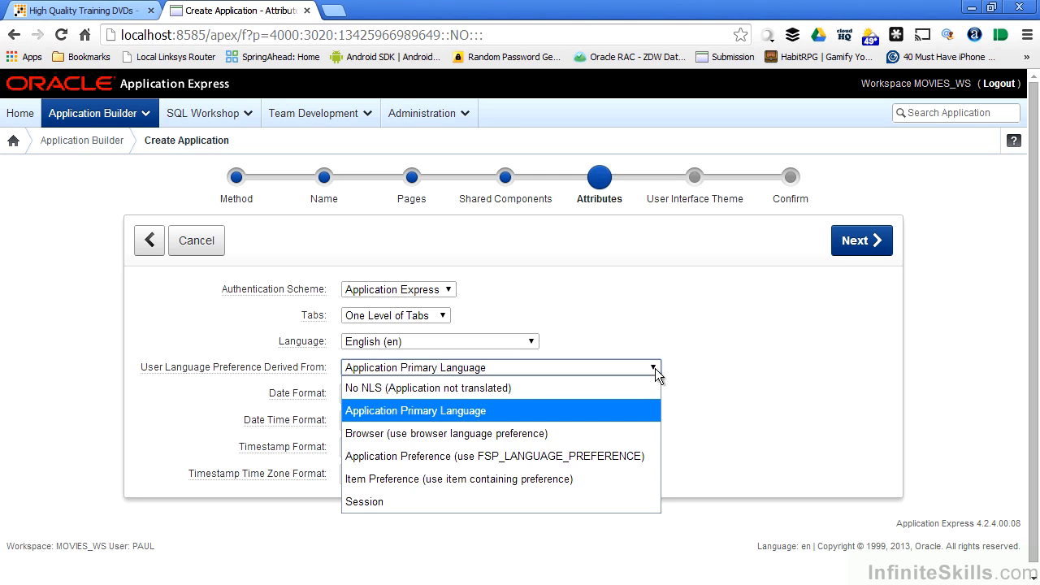
mouse_move(618, 456)
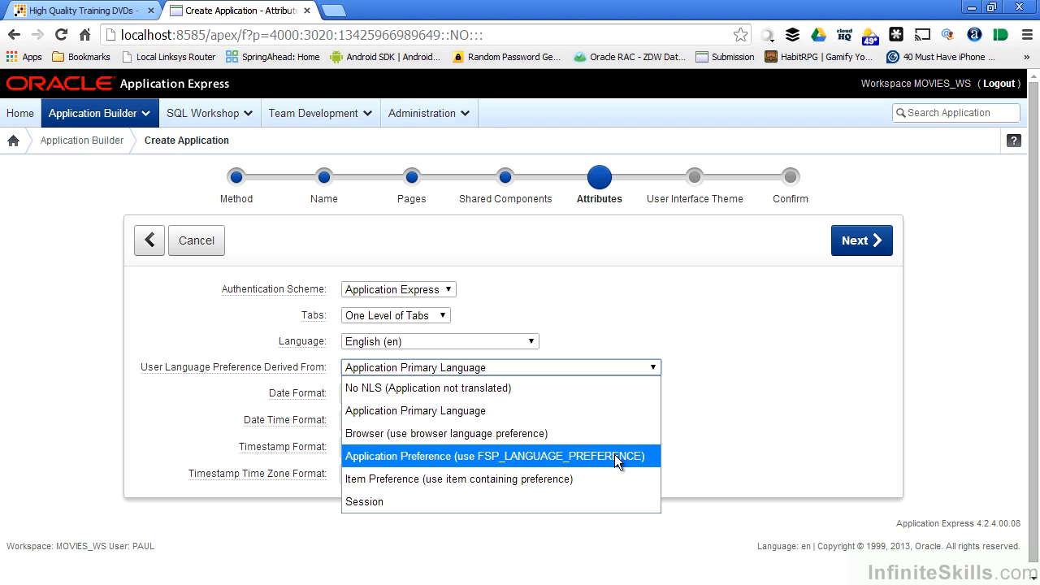
mouse_move(603, 477)
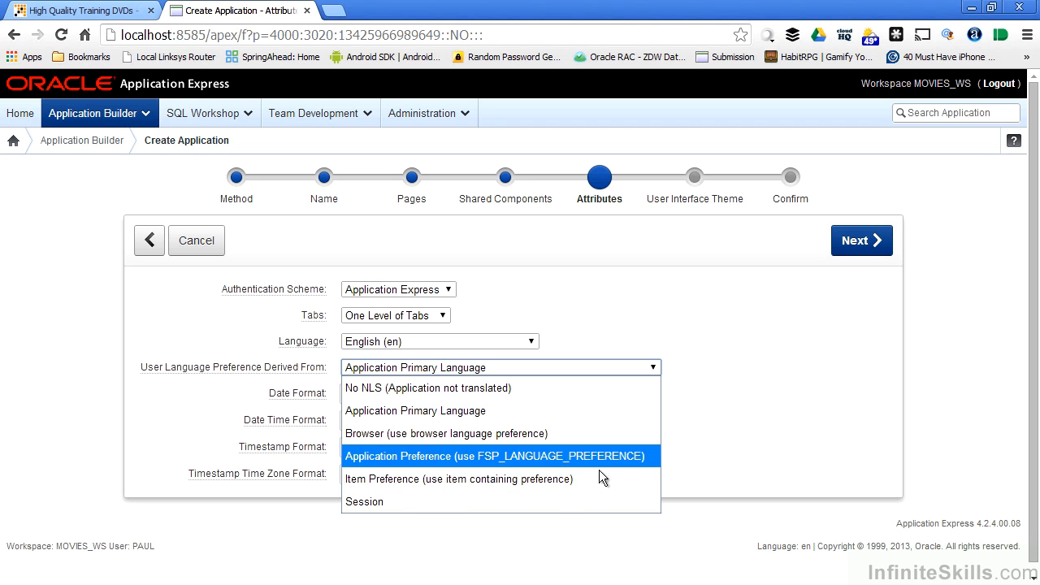
click(415, 410)
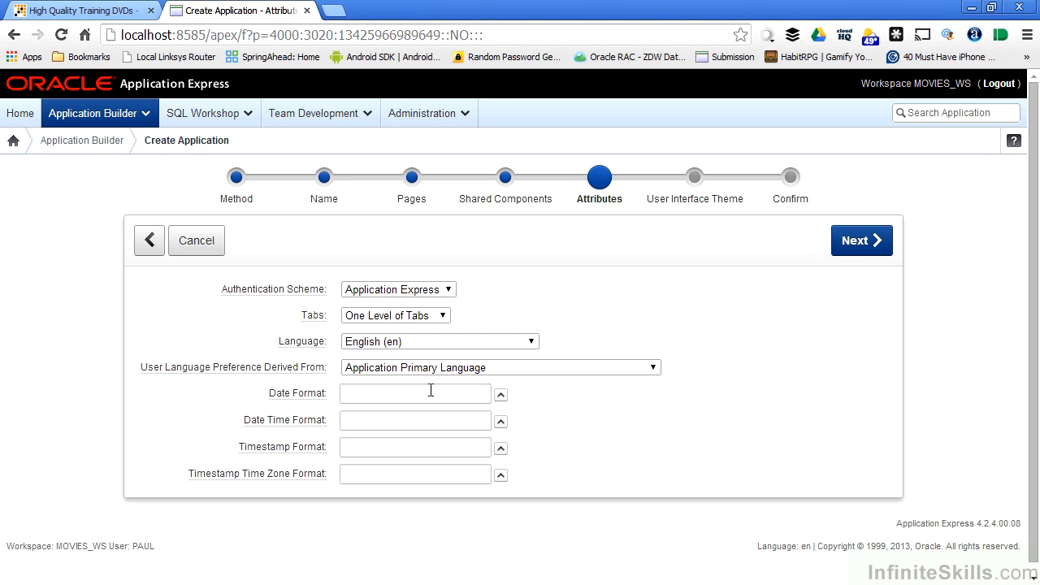
mouse_move(421, 424)
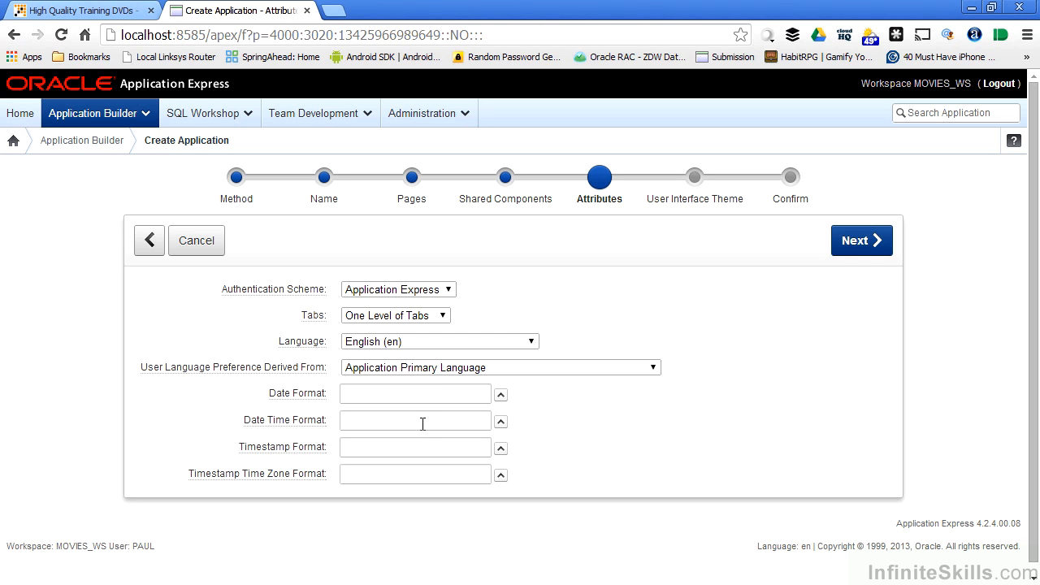
mouse_move(423, 475)
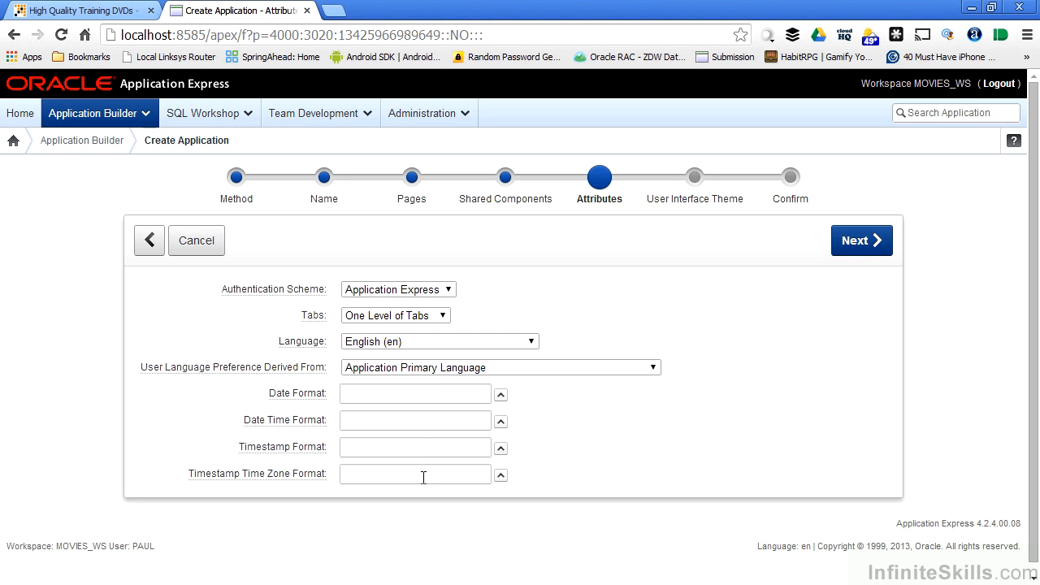
mouse_move(463, 467)
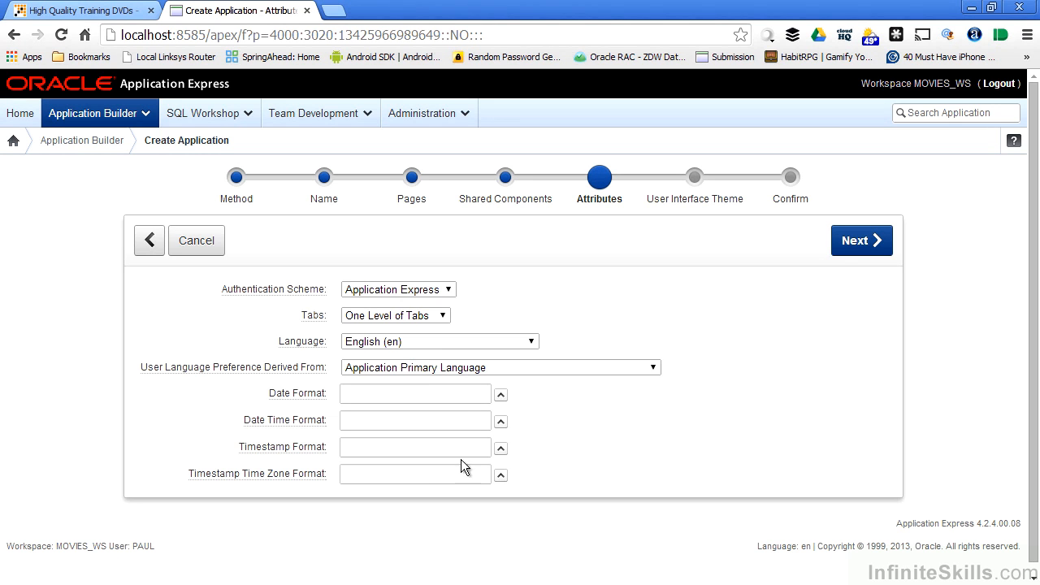
mouse_move(558, 391)
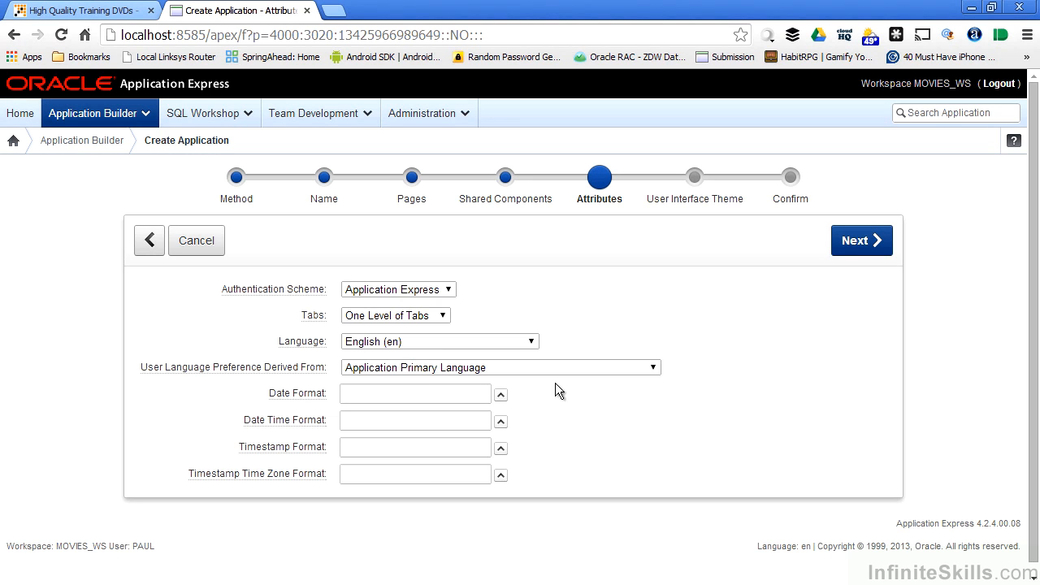
mouse_move(559, 367)
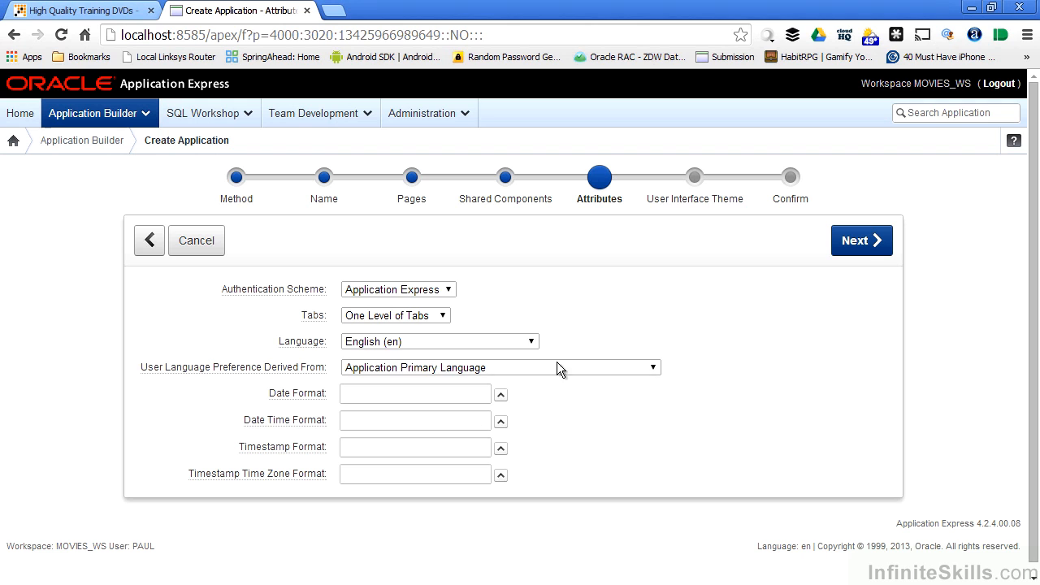
mouse_move(416, 321)
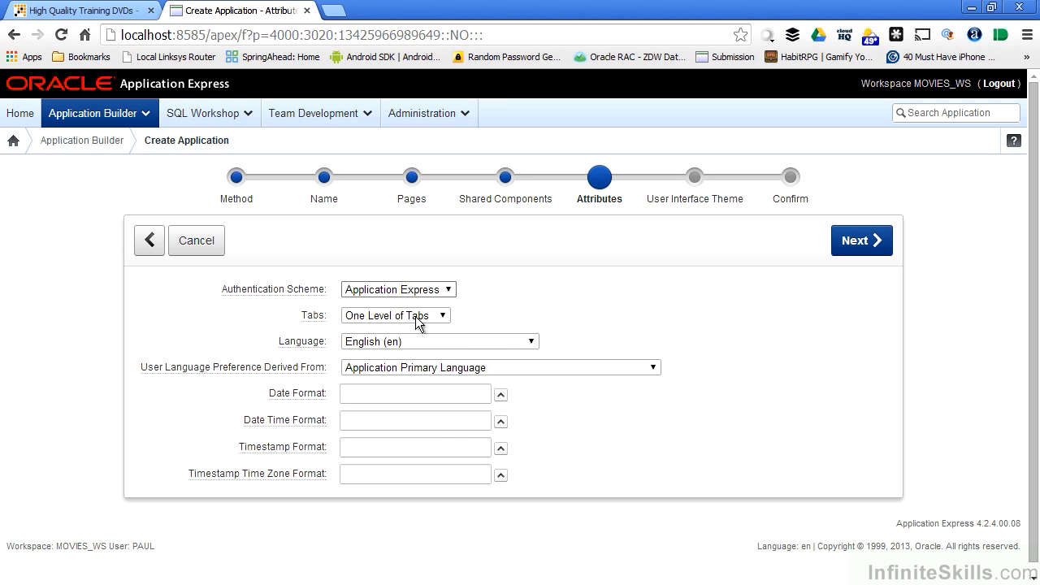
mouse_move(568, 316)
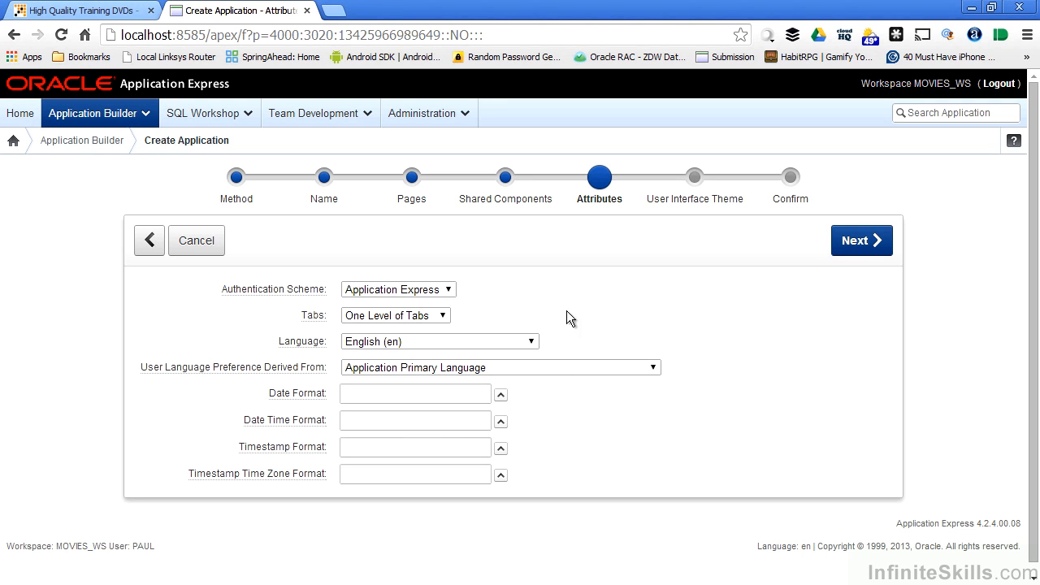
Advance to the User Interface Theme step with Productivity Applications (Theme 26) selected.
click(861, 240)
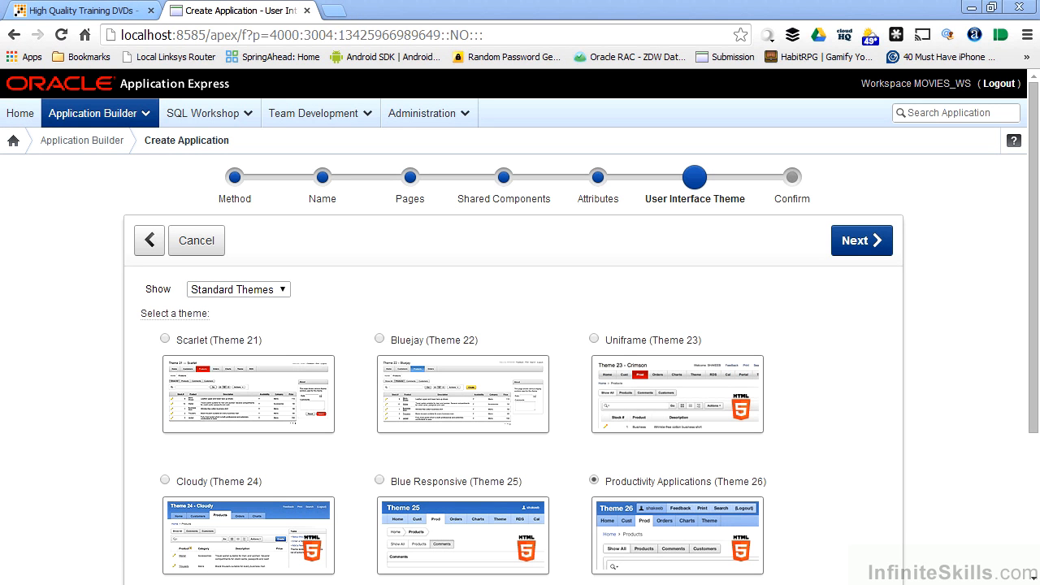
mouse_move(762, 406)
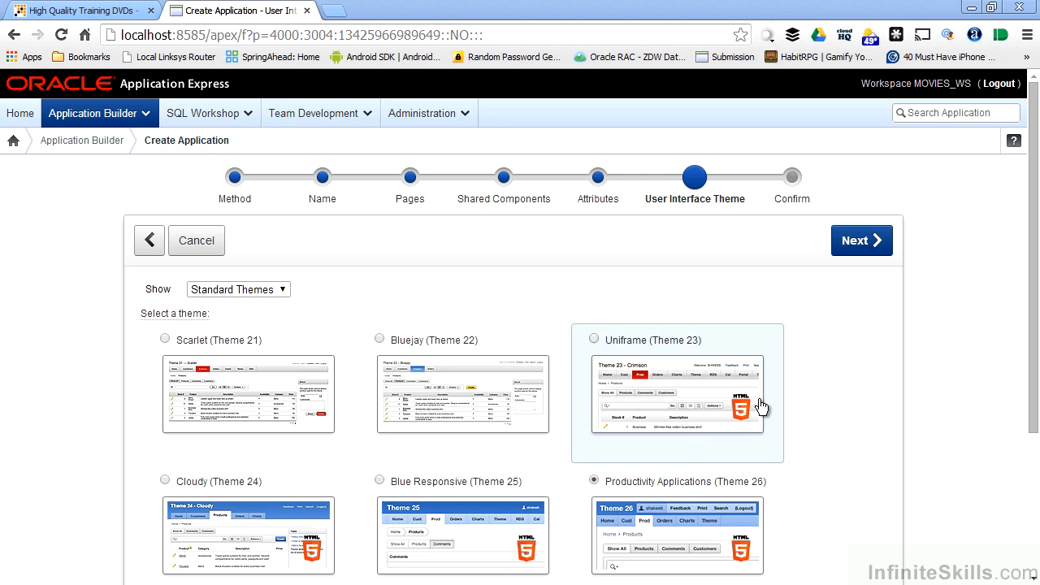
mouse_move(849, 375)
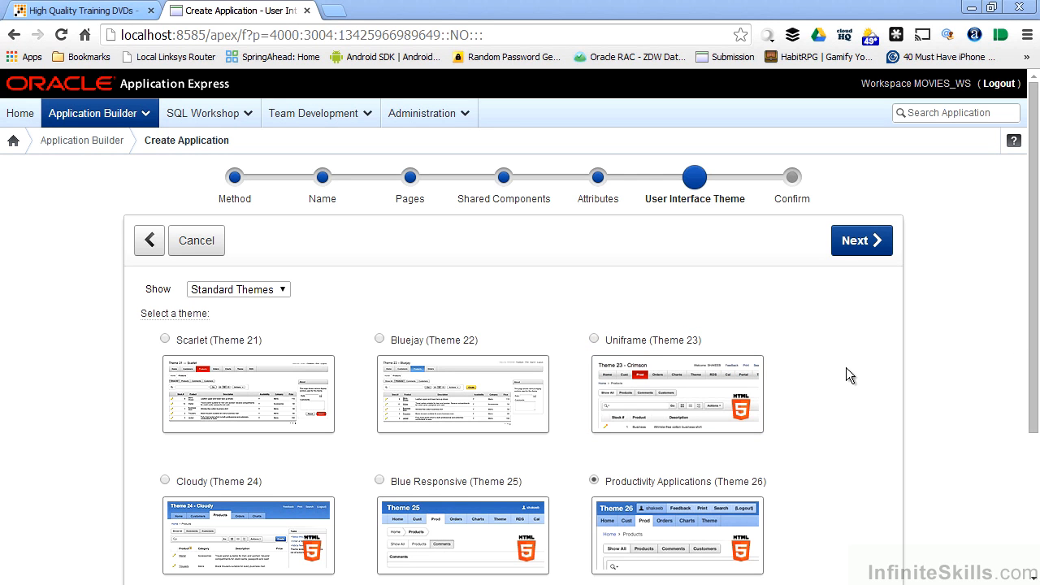
mouse_move(847, 375)
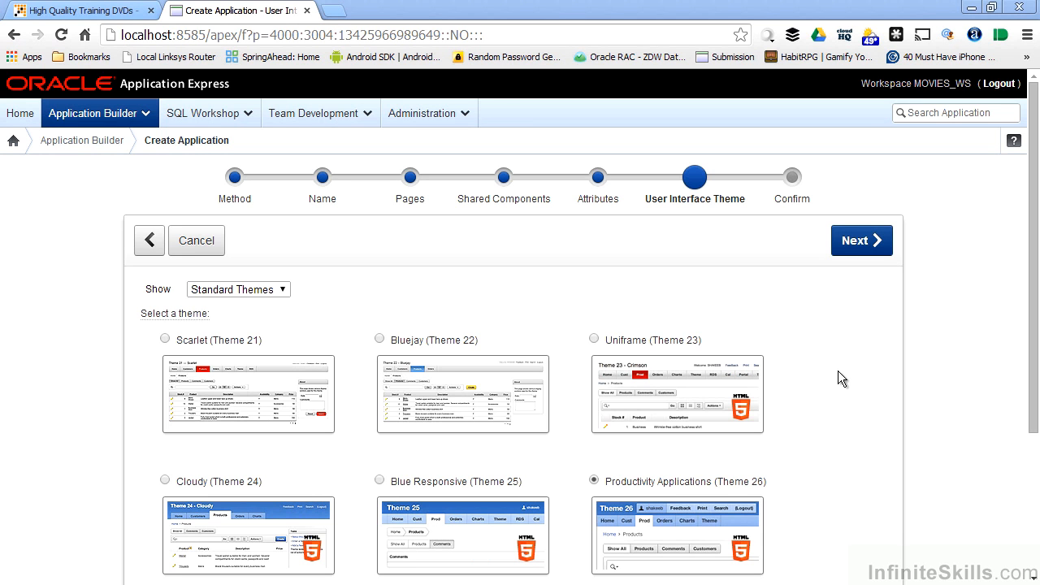
mouse_move(774, 411)
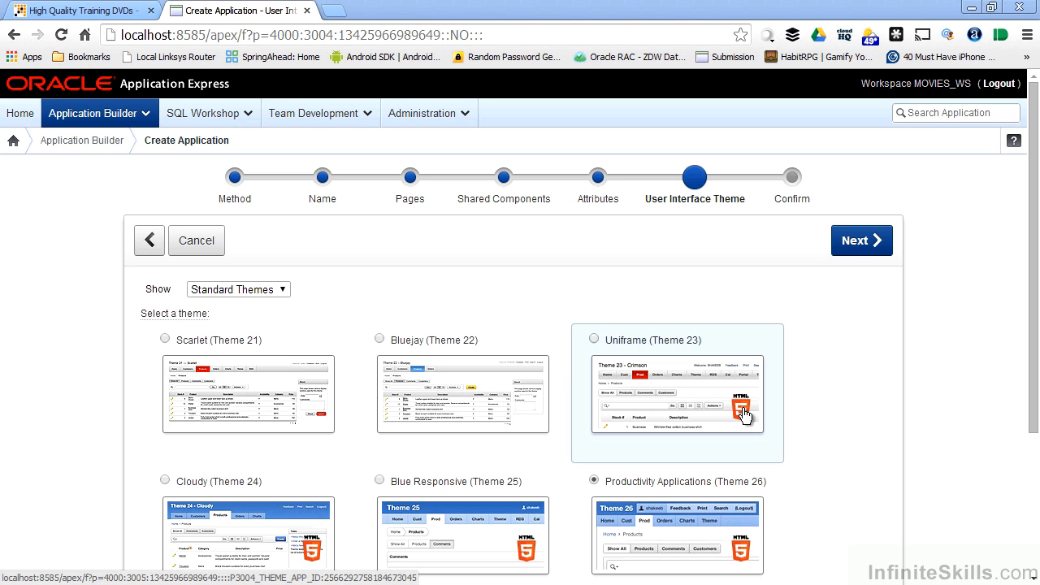
mouse_move(850, 344)
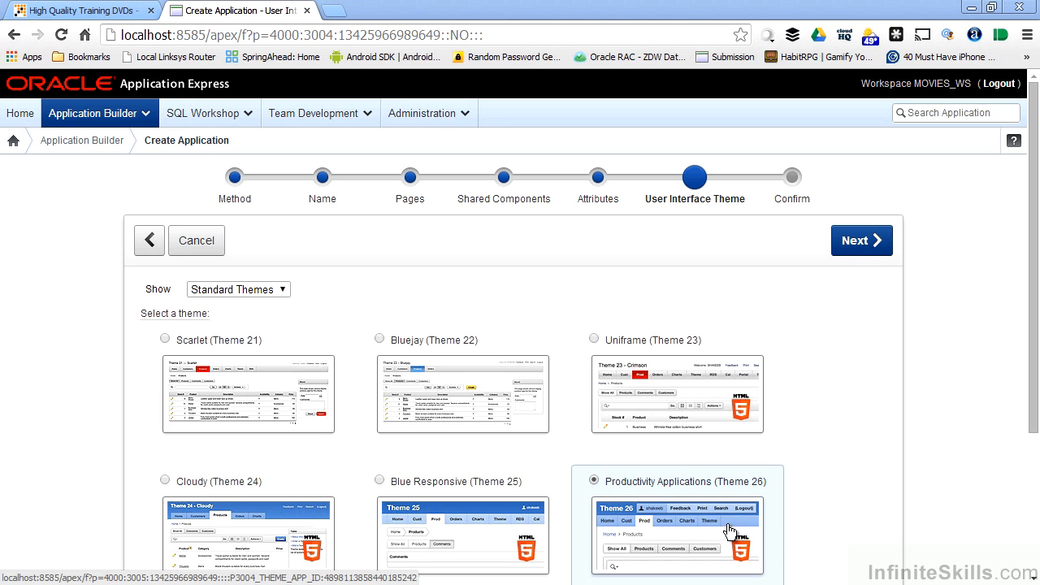
Reach the Confirm step summarizing Movie_Maintenance, MOVIES schema and Theme 26.
click(860, 240)
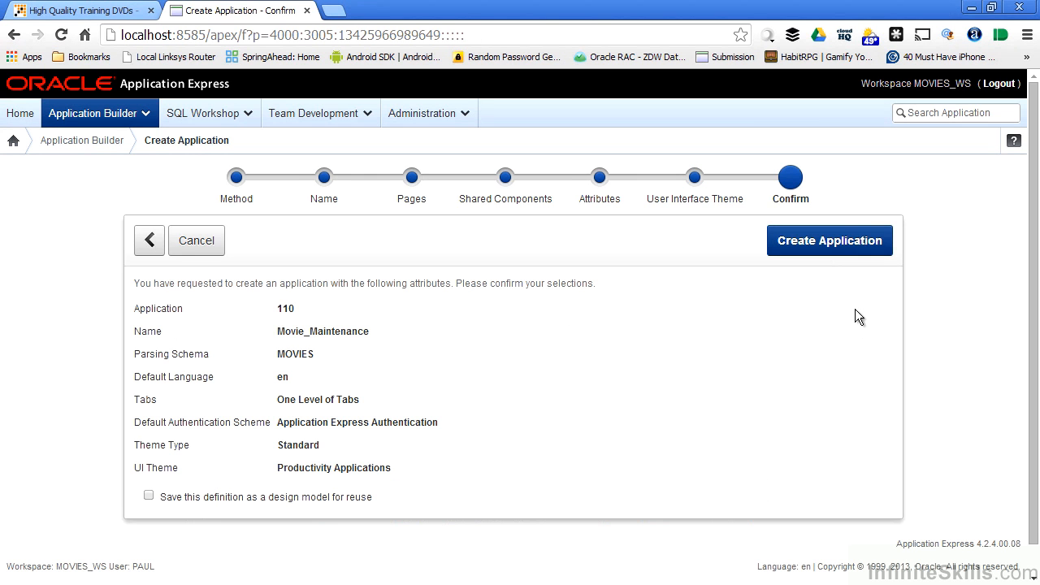
mouse_move(666, 204)
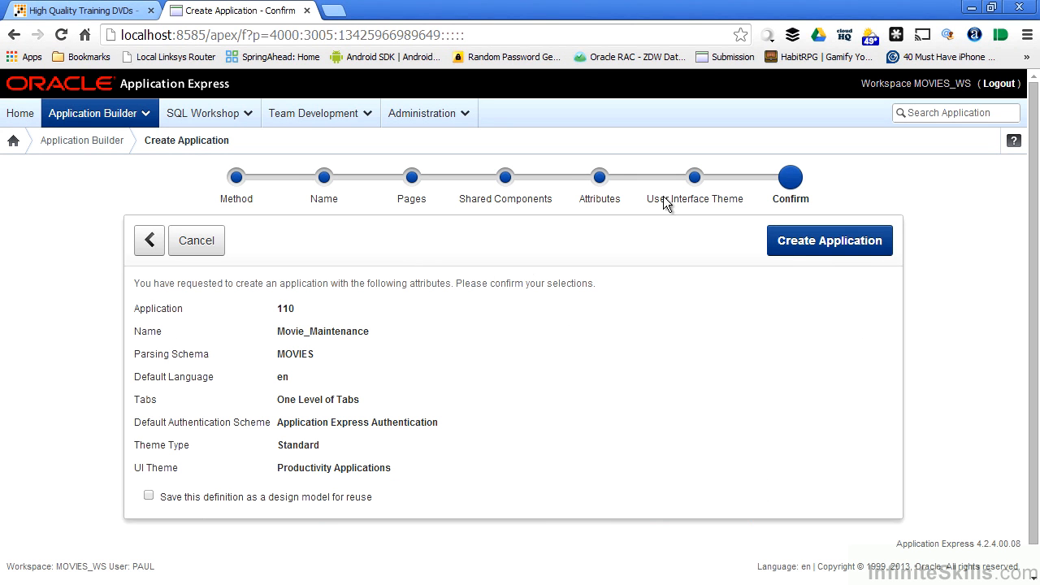
mouse_move(809, 185)
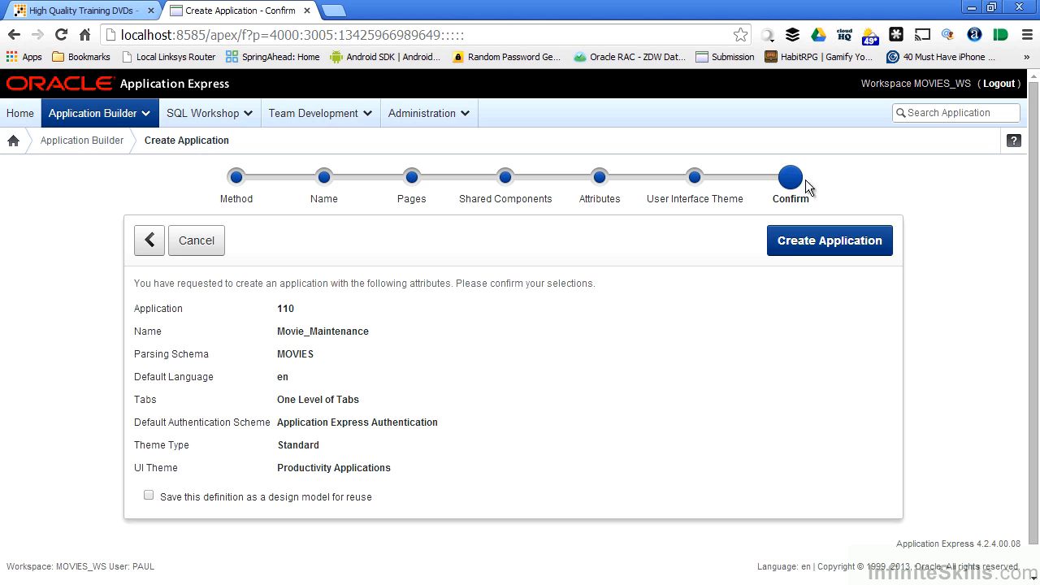
mouse_move(785, 184)
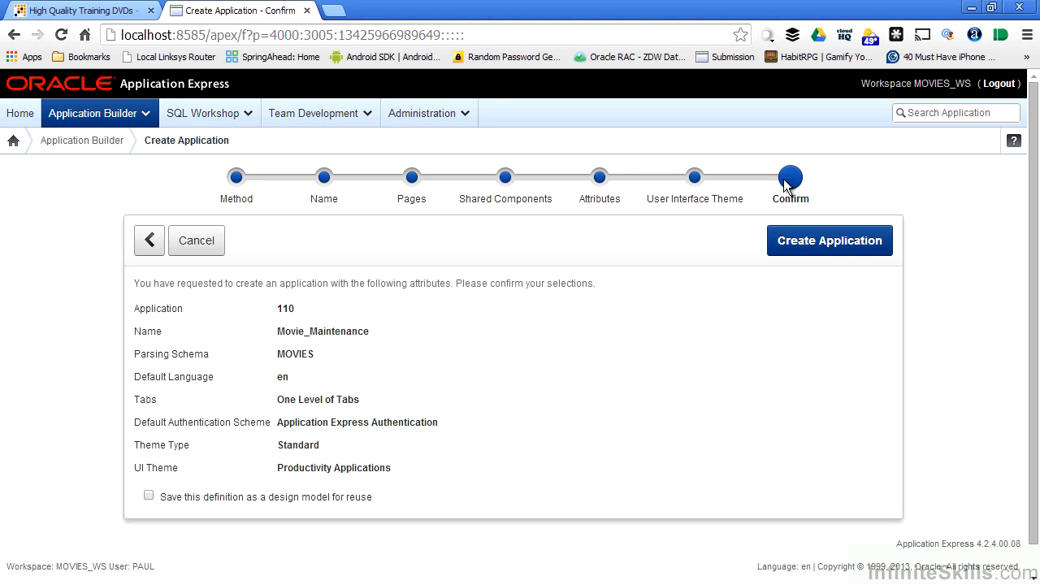
mouse_move(410, 197)
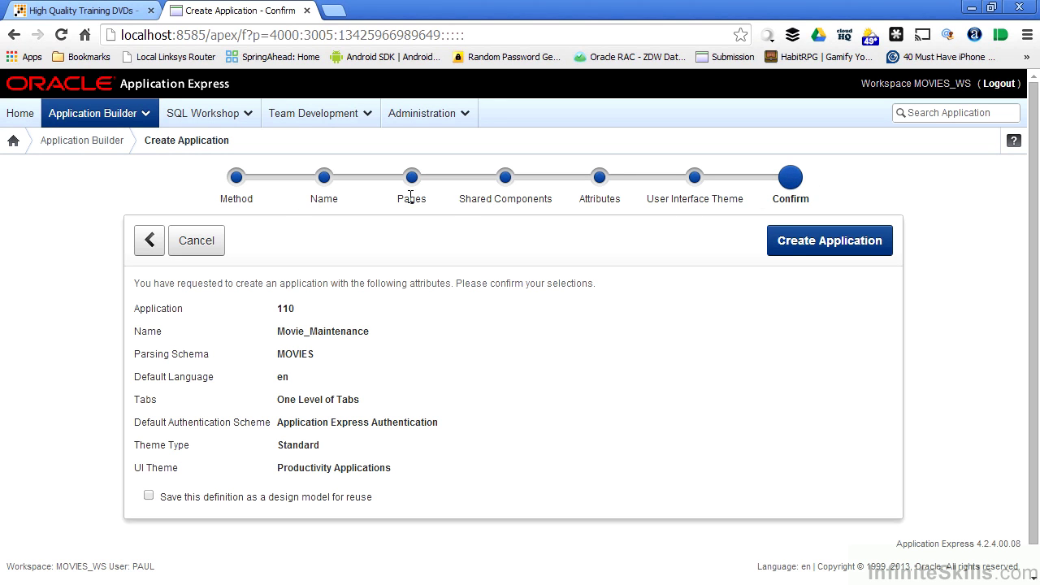
mouse_move(721, 194)
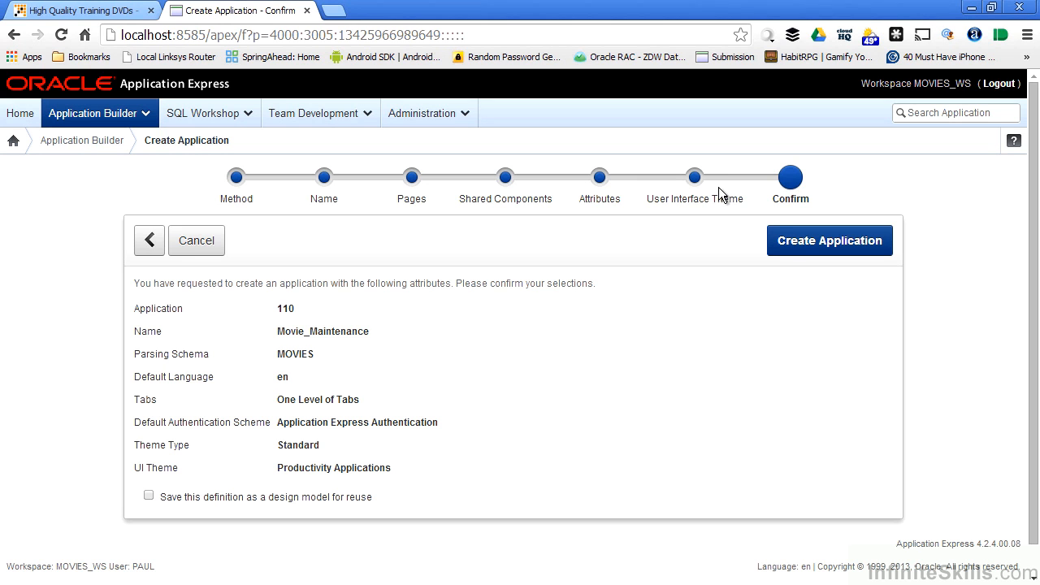
mouse_move(804, 201)
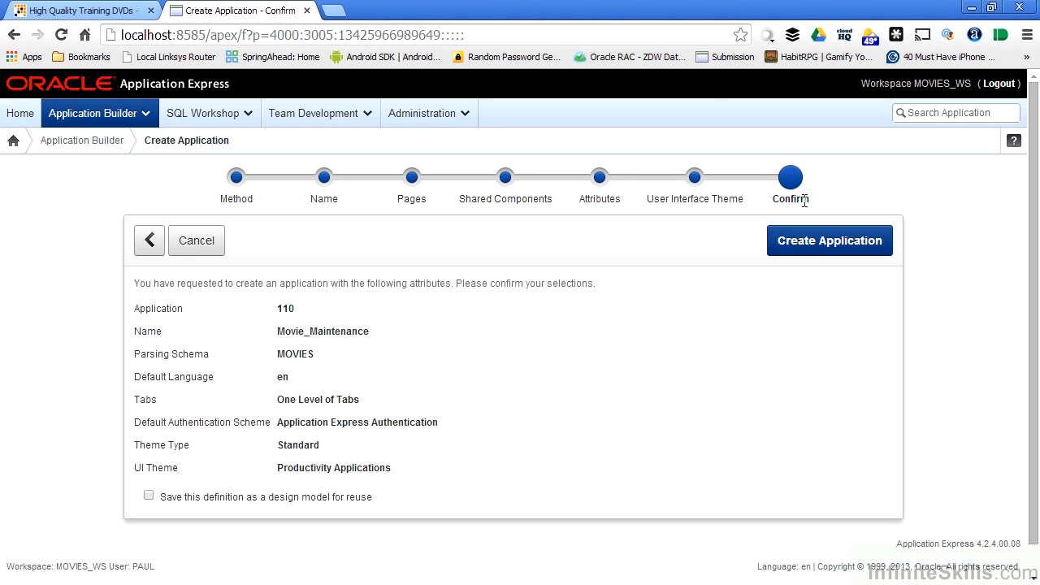
mouse_move(394, 505)
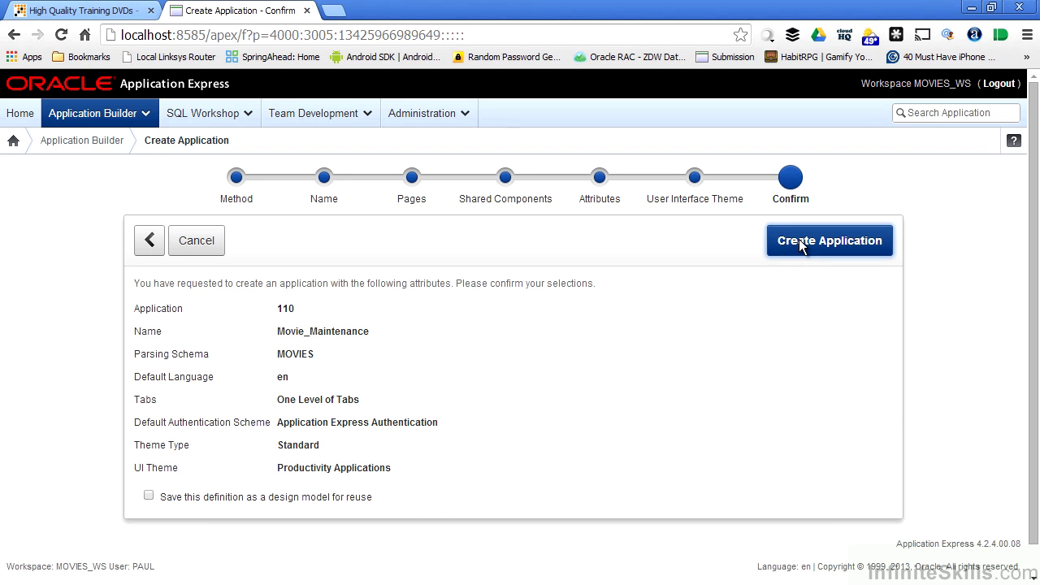
Create application 110 Movie_Maintenance with Home, Movie report, Movie form and Login pages.
click(828, 241)
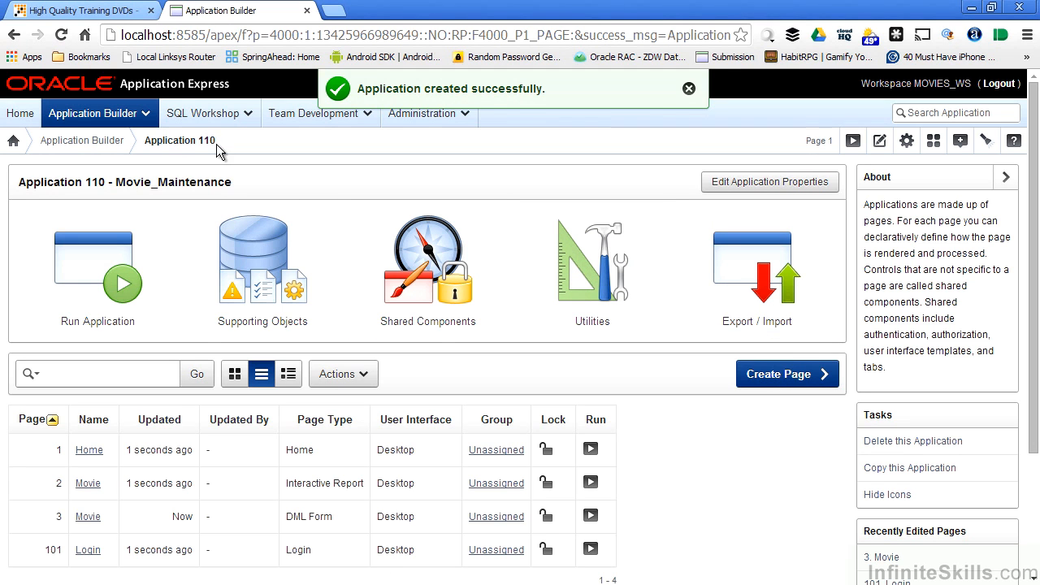
mouse_move(81, 139)
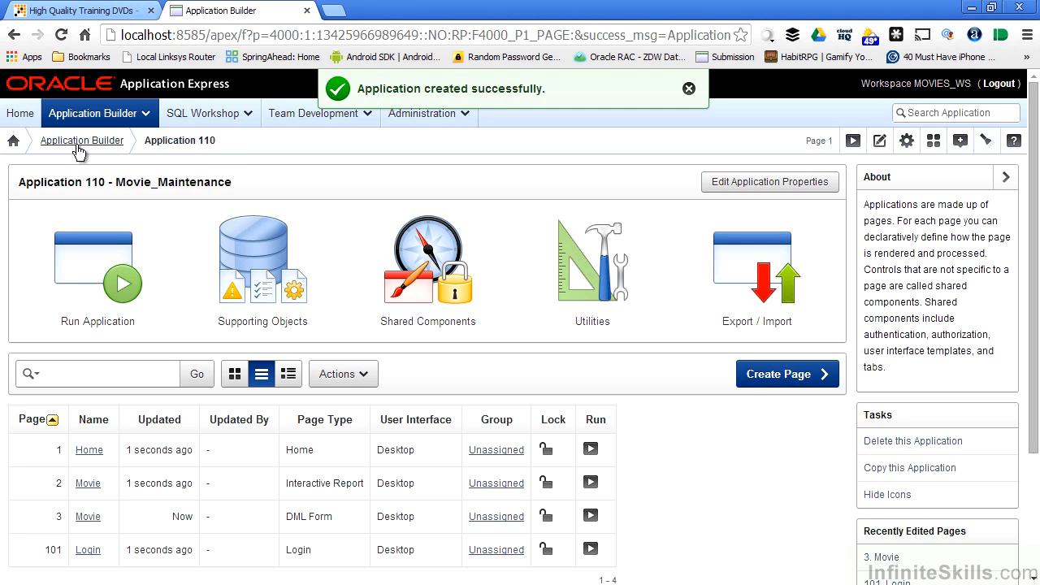
mouse_move(81, 140)
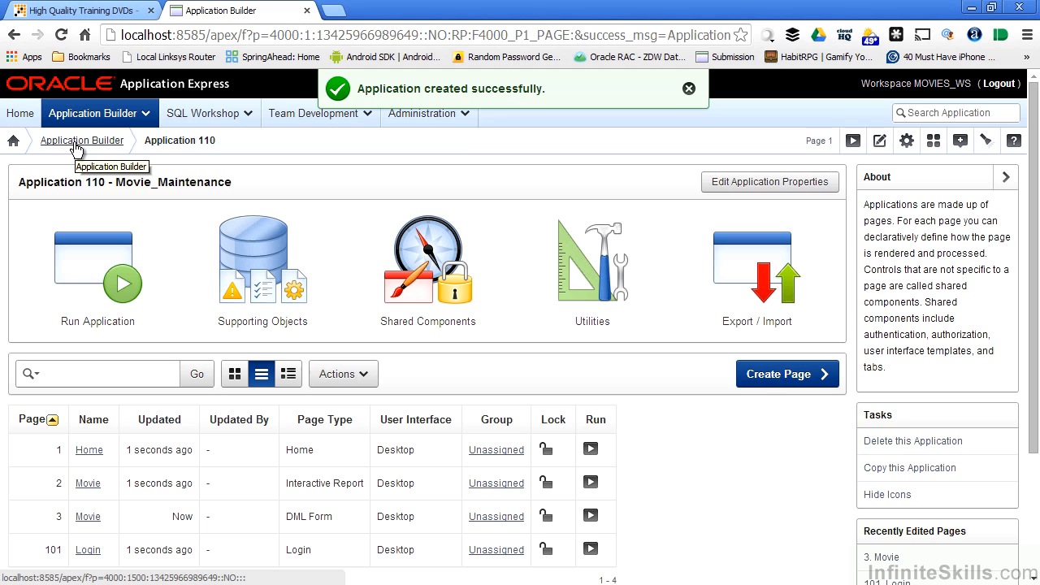
Return to the Application Builder list and cycle its Report, Details and Icons views.
click(82, 140)
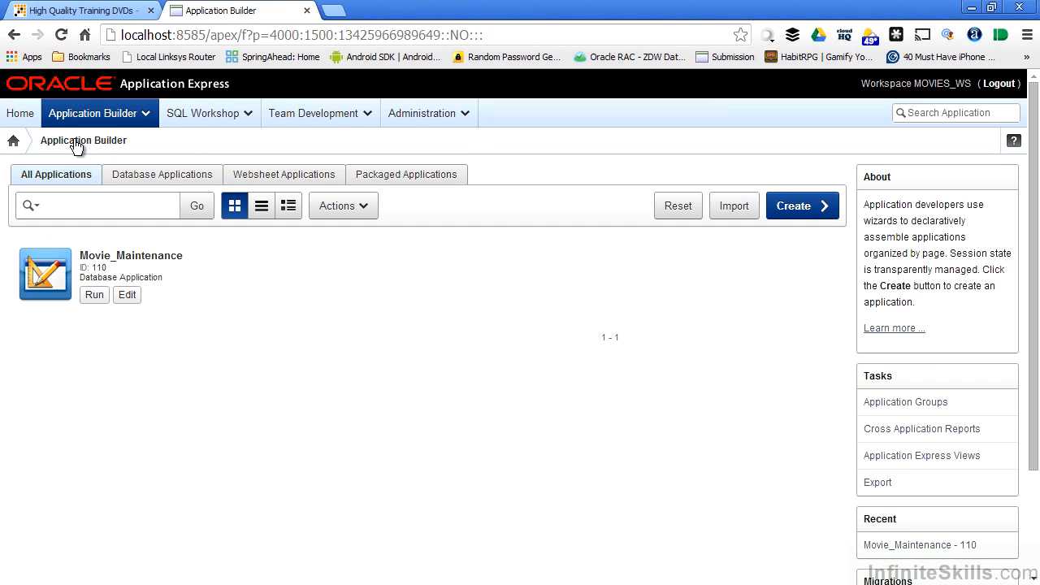
mouse_move(196, 363)
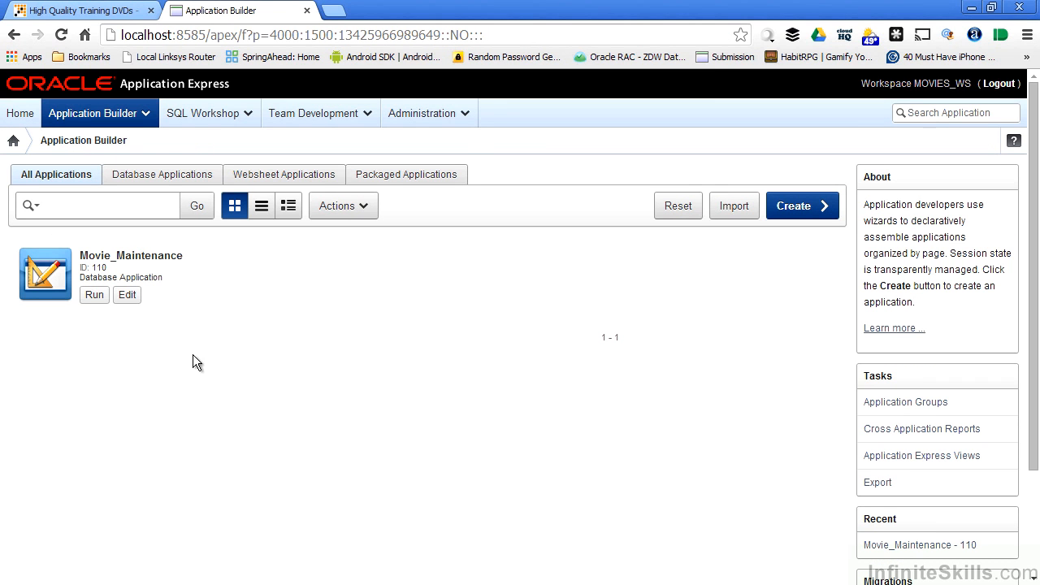
mouse_move(692, 413)
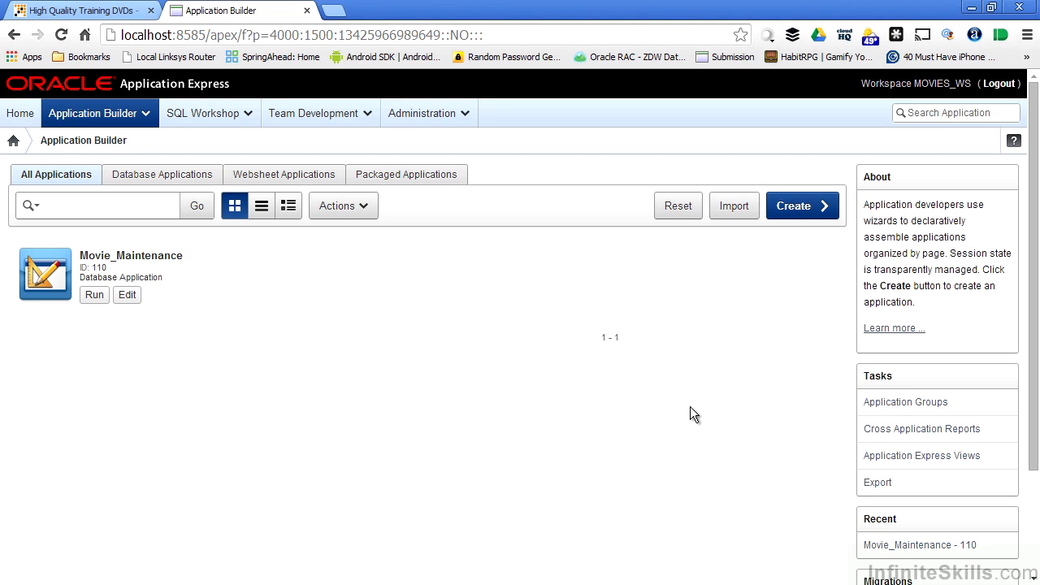
mouse_move(148, 270)
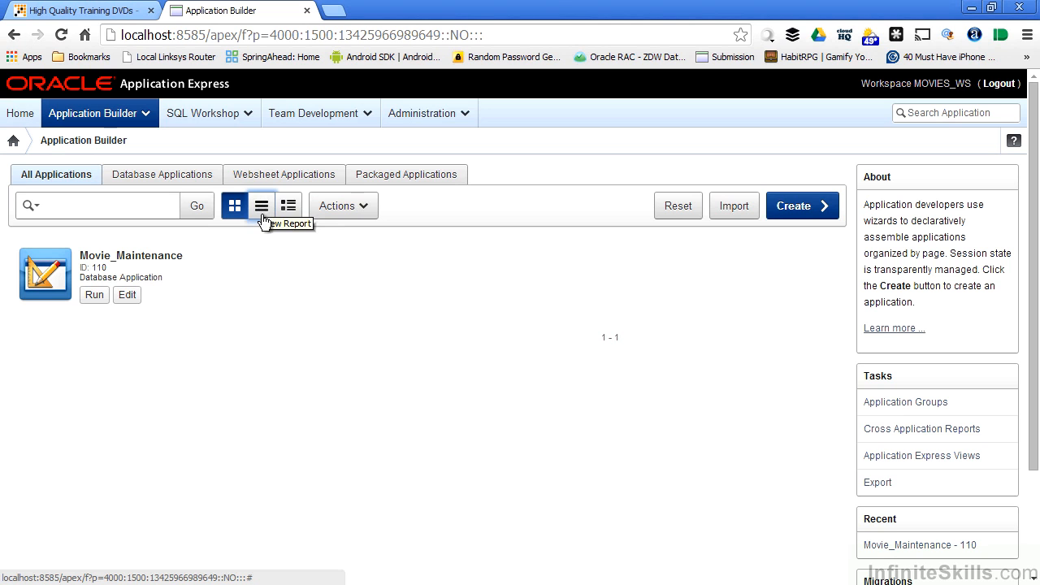
mouse_move(235, 204)
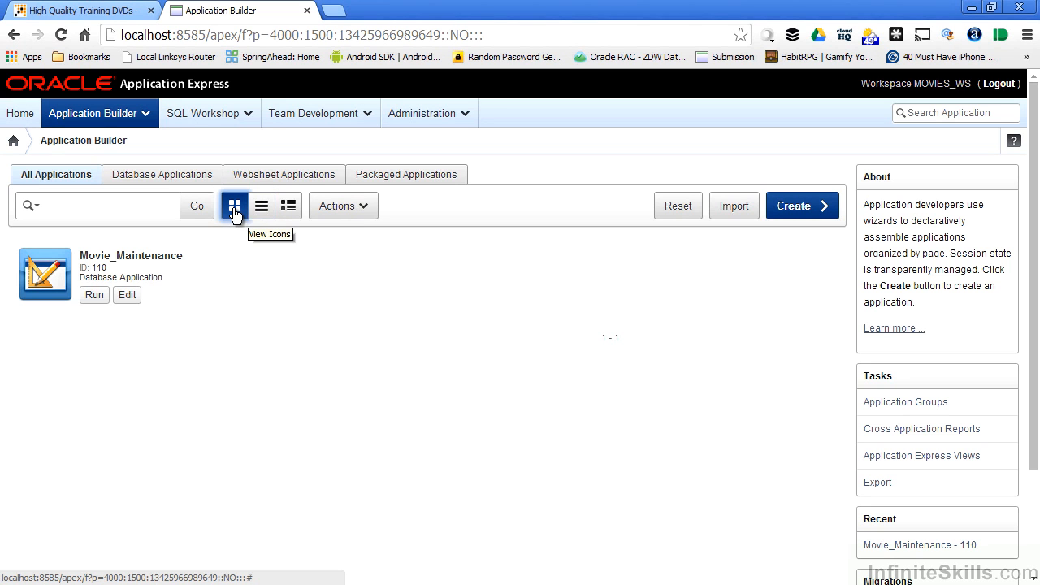
click(260, 205)
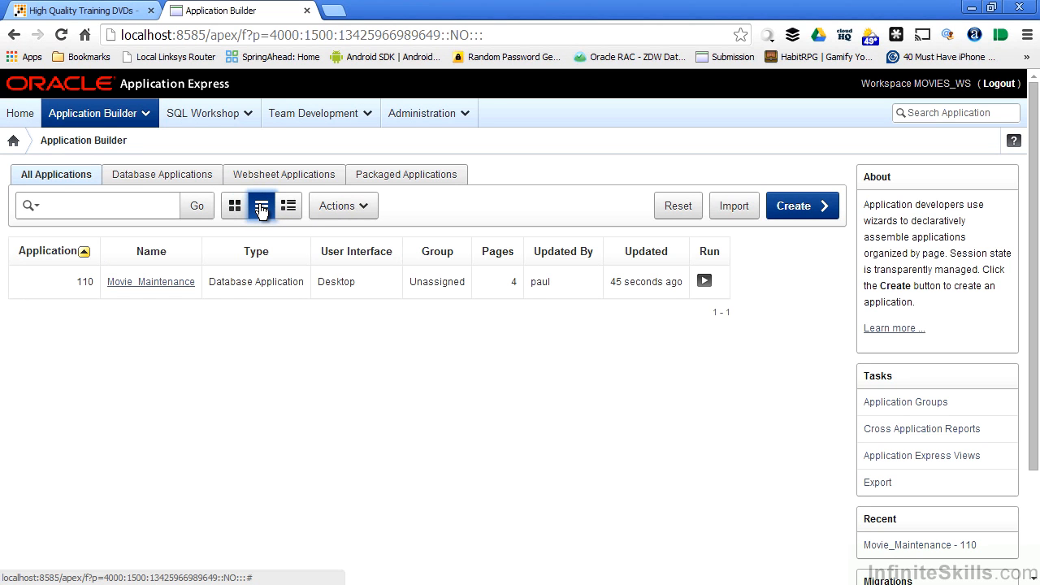
click(288, 204)
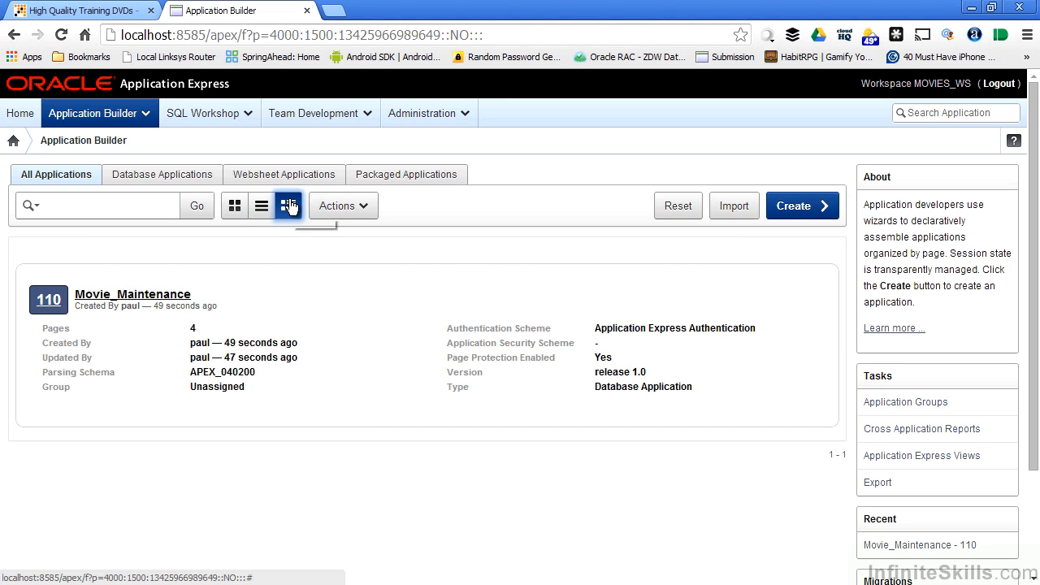
click(339, 206)
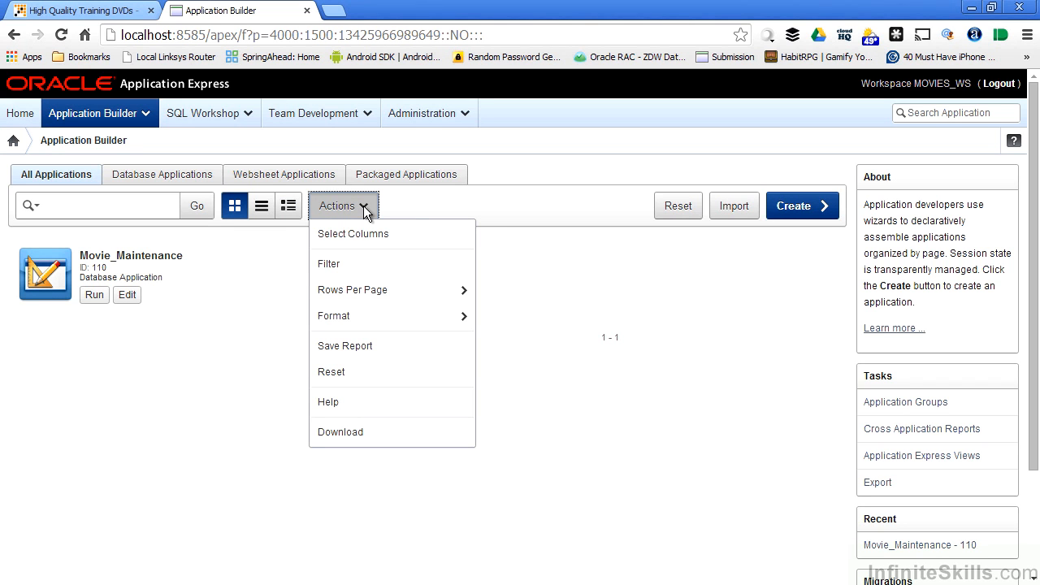
mouse_move(361, 259)
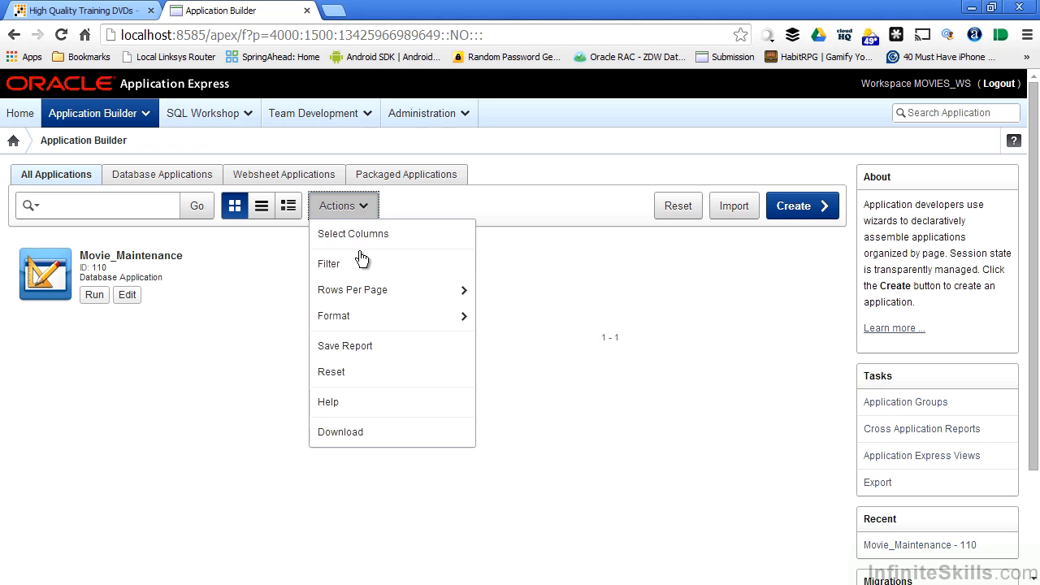
mouse_move(329, 264)
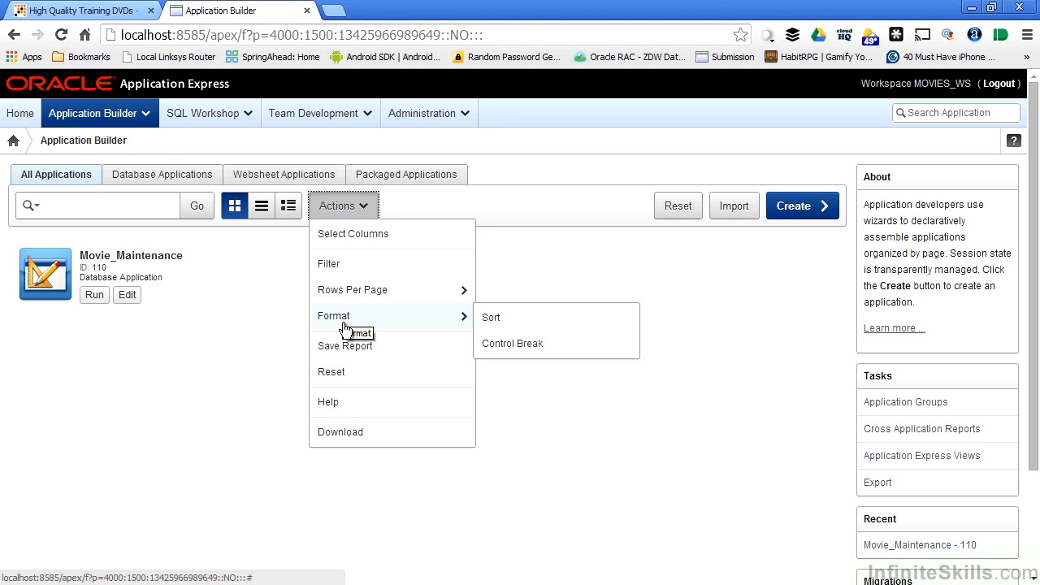
mouse_move(339, 323)
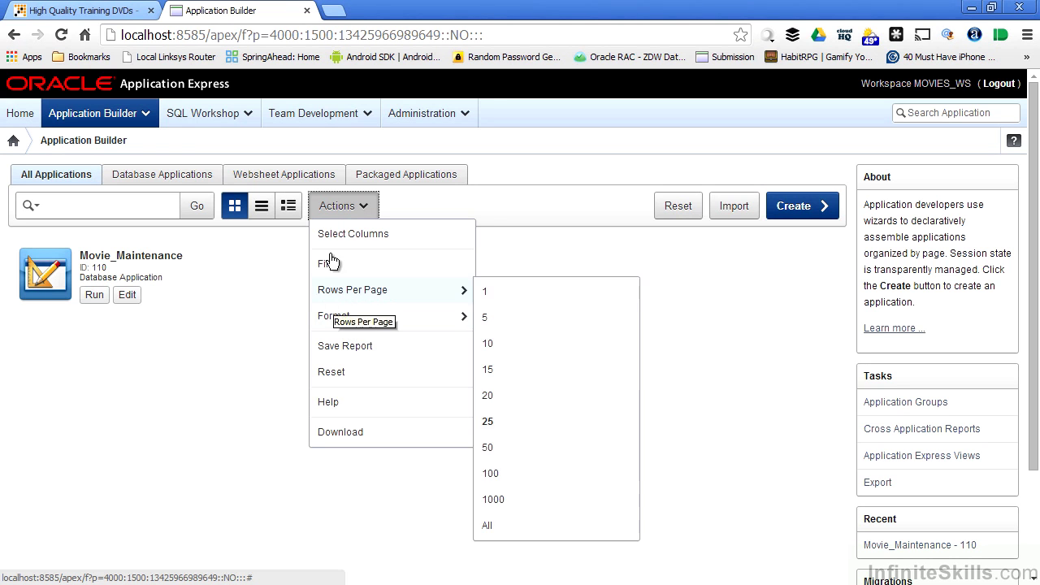
mouse_move(346, 350)
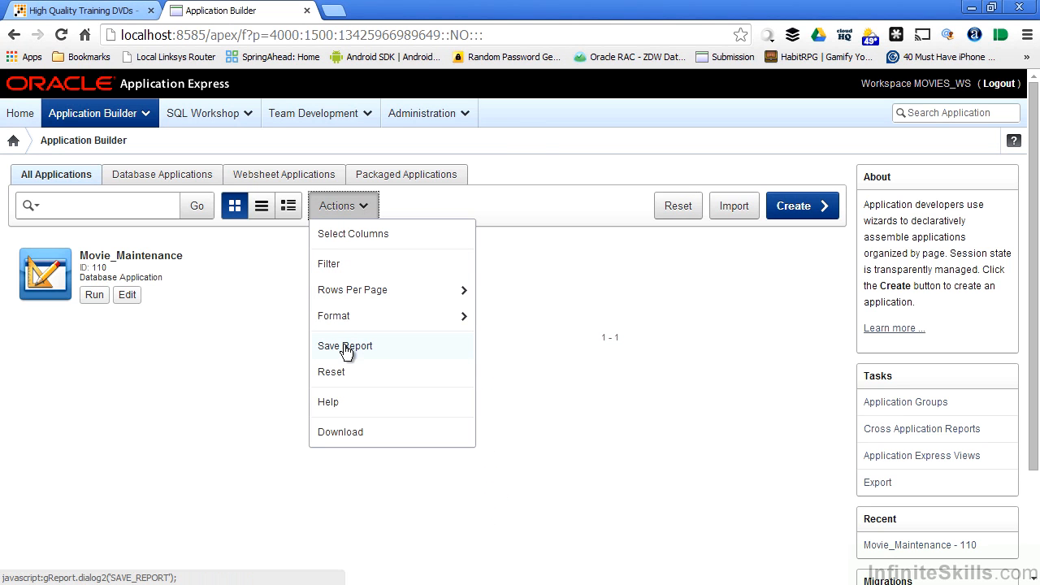
mouse_move(344, 345)
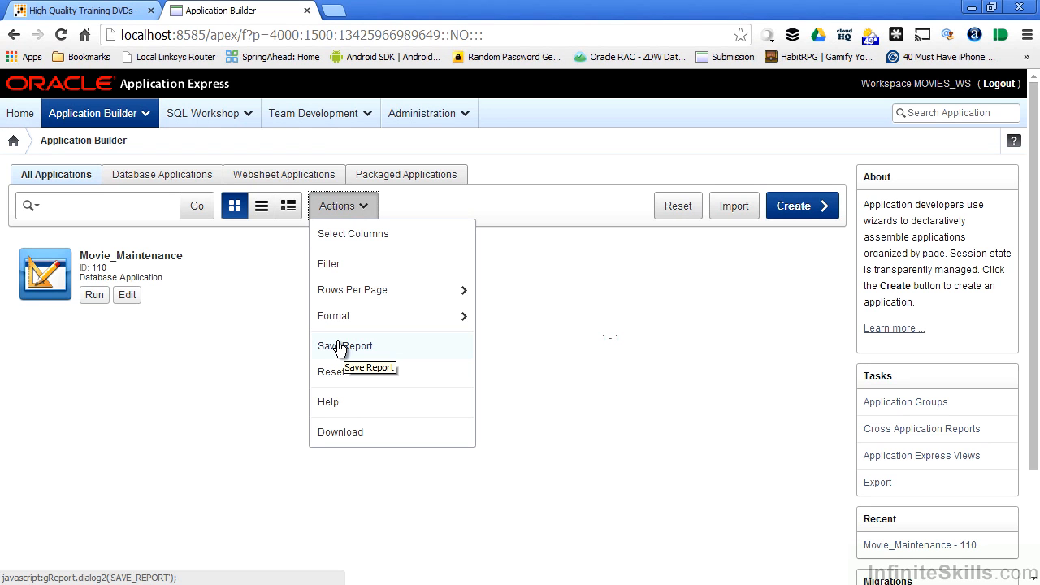
mouse_move(364, 432)
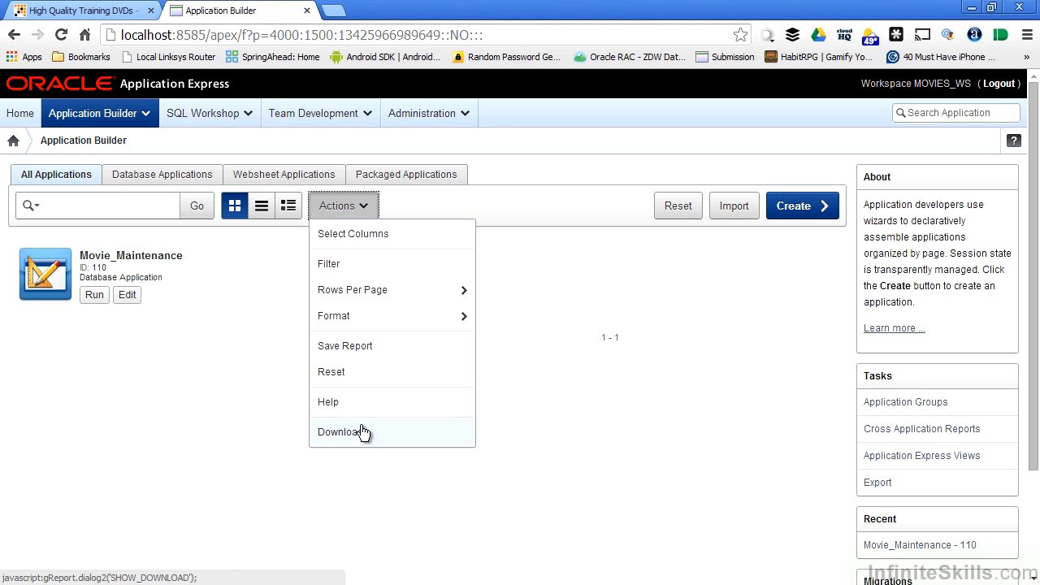
mouse_move(341, 431)
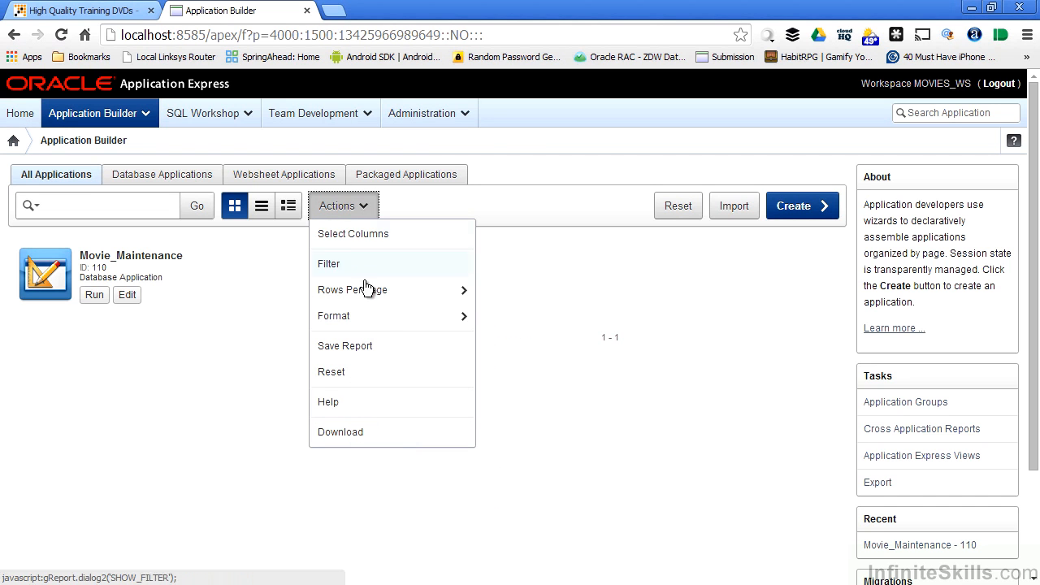
Show the applications as a report table and open Movie_Maintenance (ID 110).
click(260, 205)
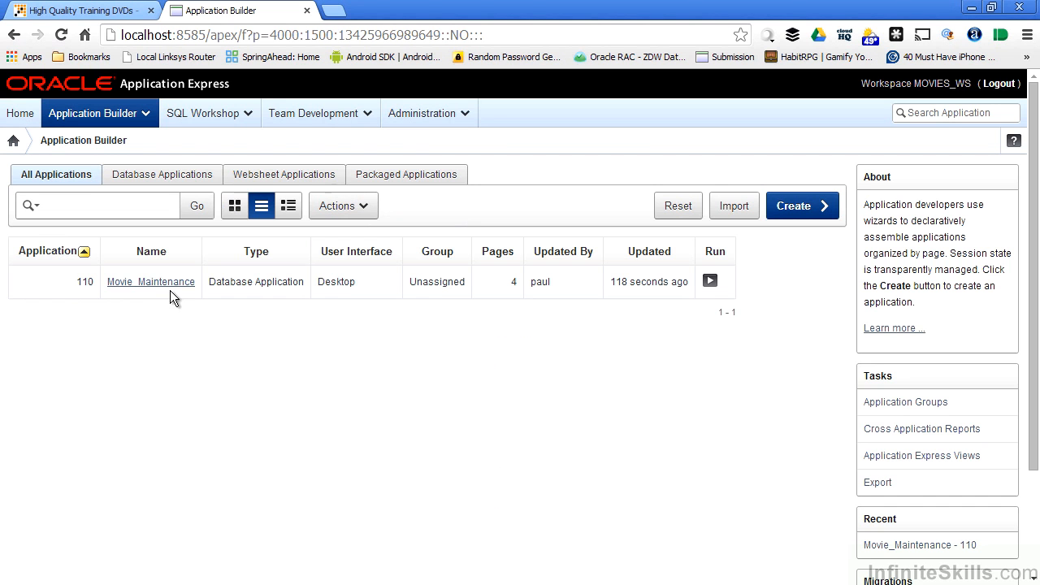
mouse_move(151, 281)
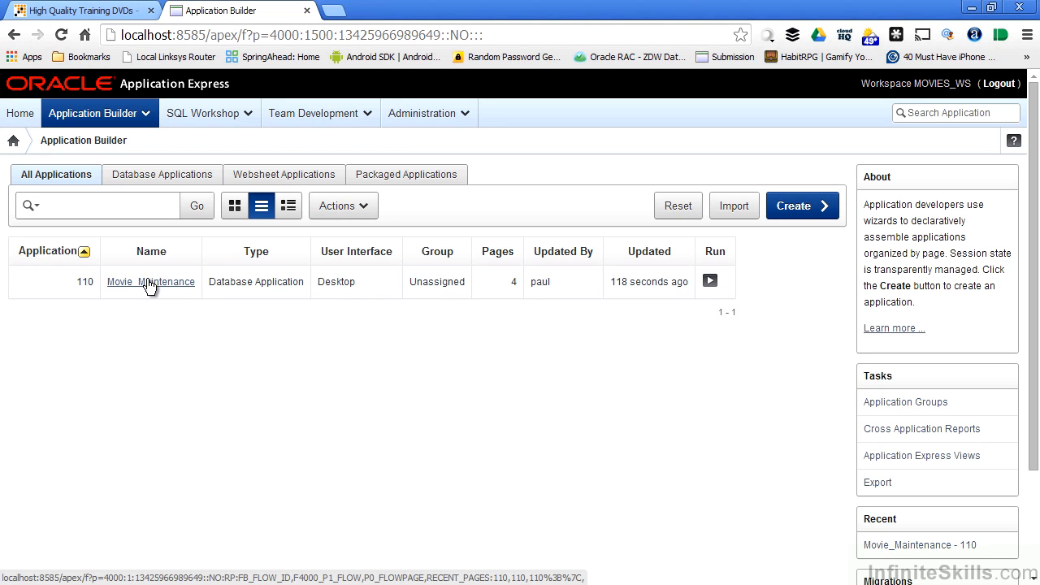
mouse_move(159, 286)
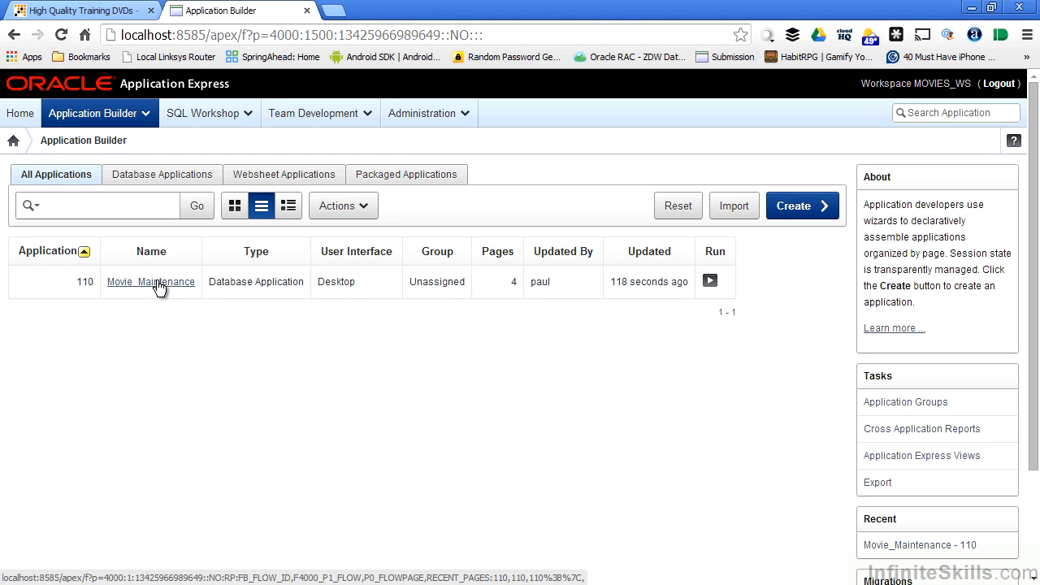
mouse_move(666, 317)
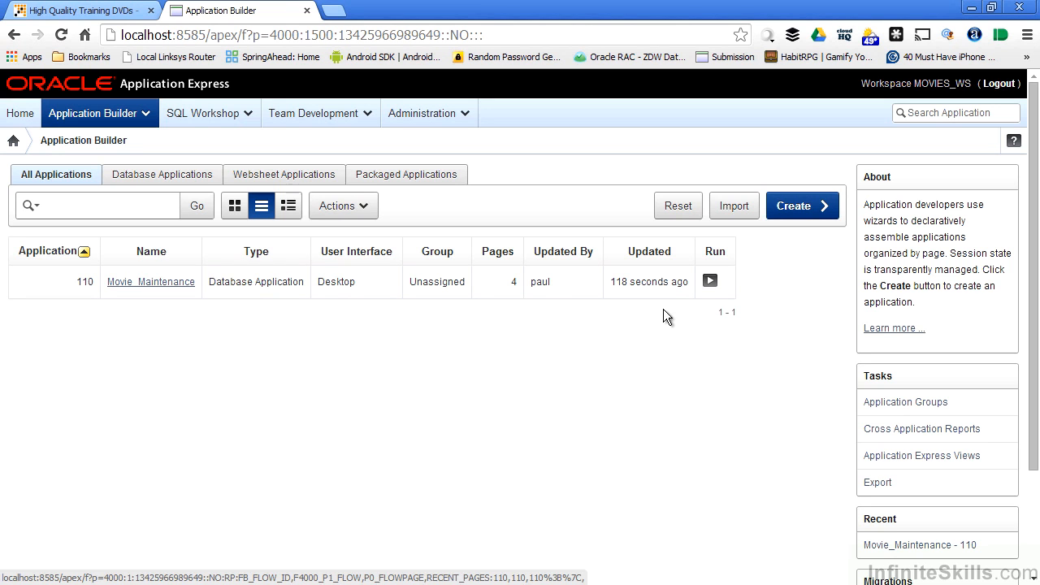
mouse_move(710, 280)
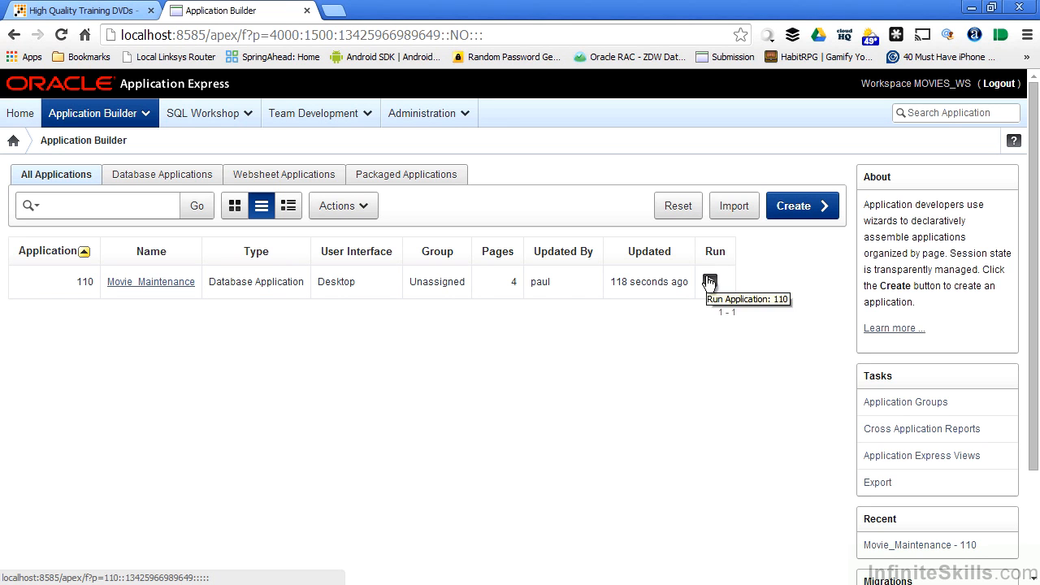
click(710, 281)
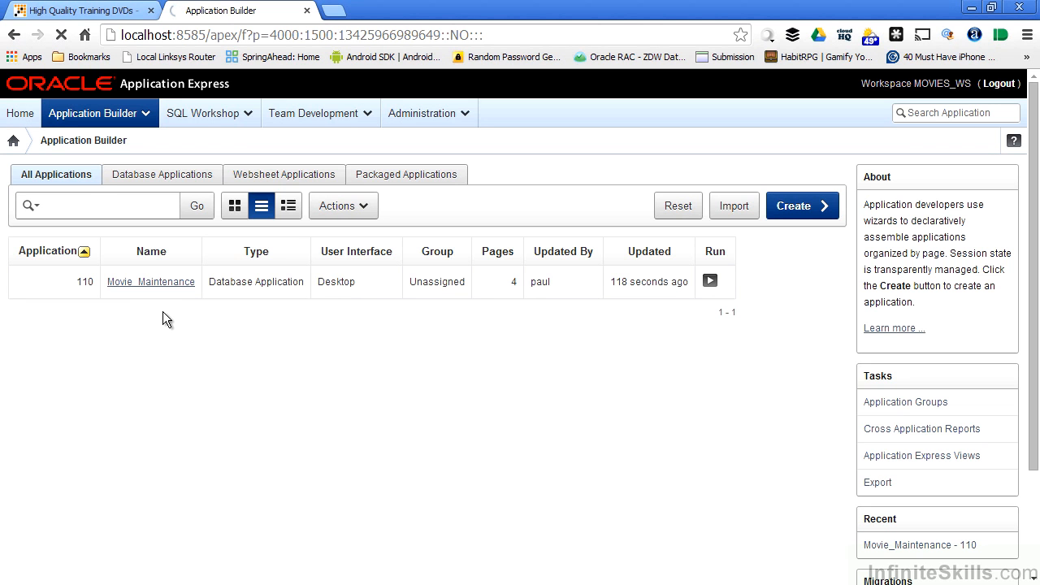
View application 110's page list: Home, Movie report, Movie form and Login.
click(151, 282)
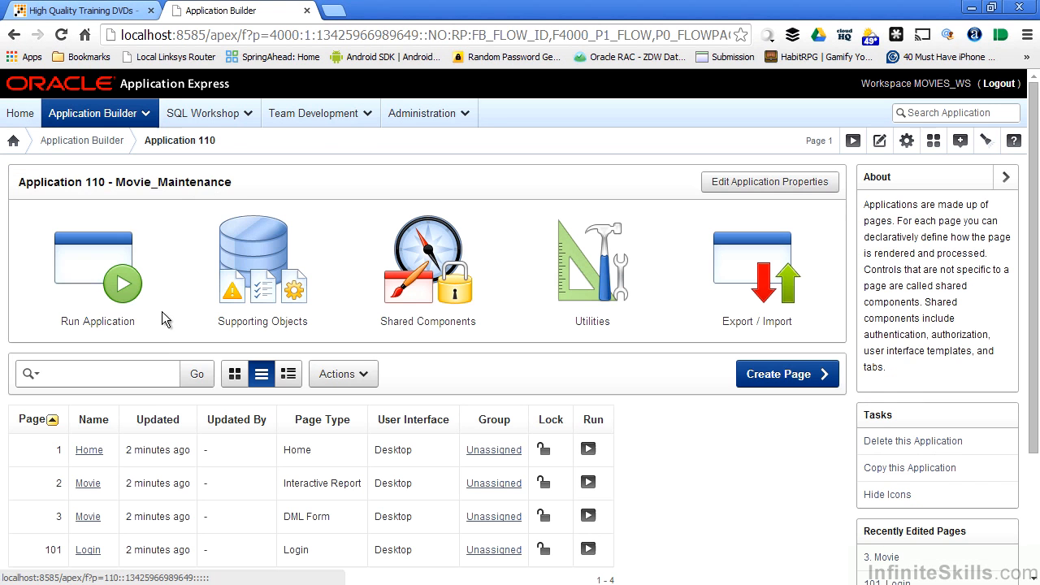
mouse_move(746, 446)
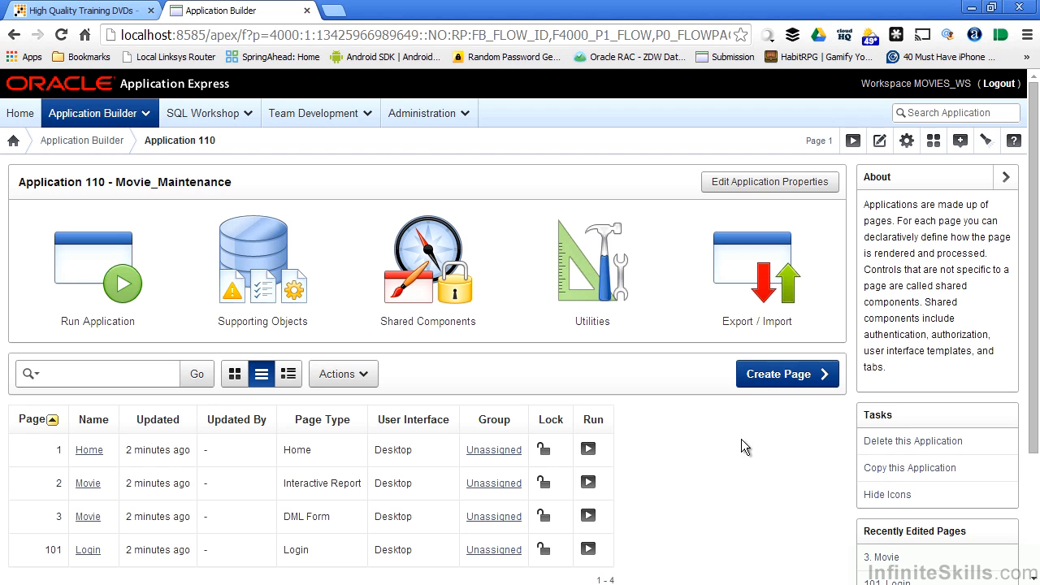
scroll(down, 3)
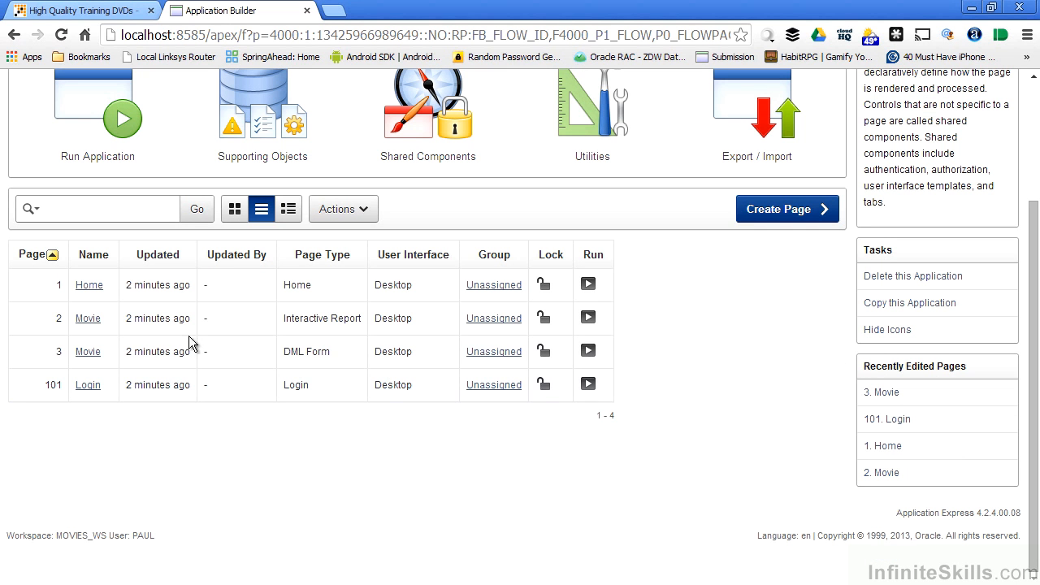
mouse_move(95, 313)
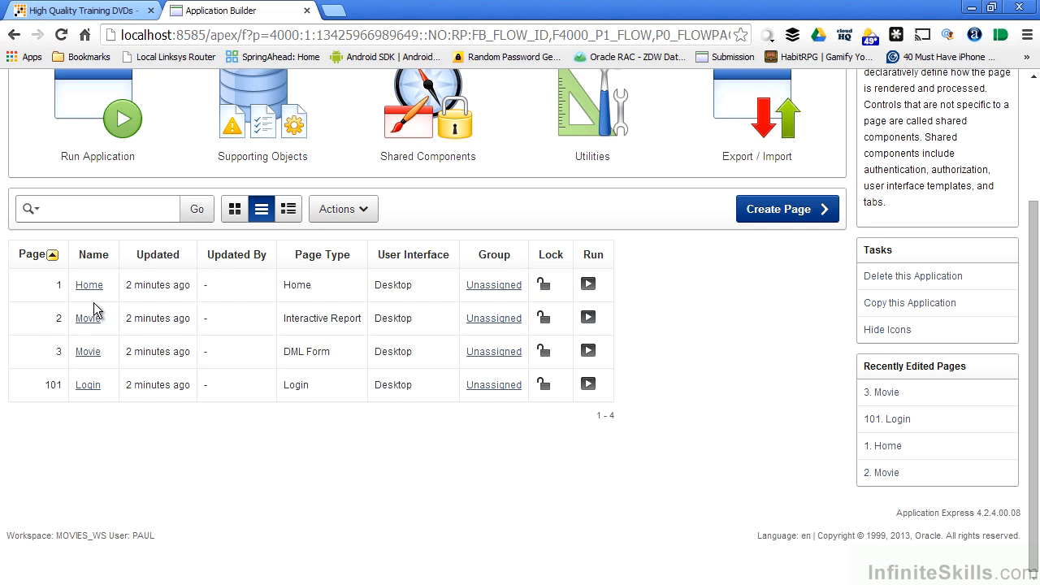
mouse_move(100, 301)
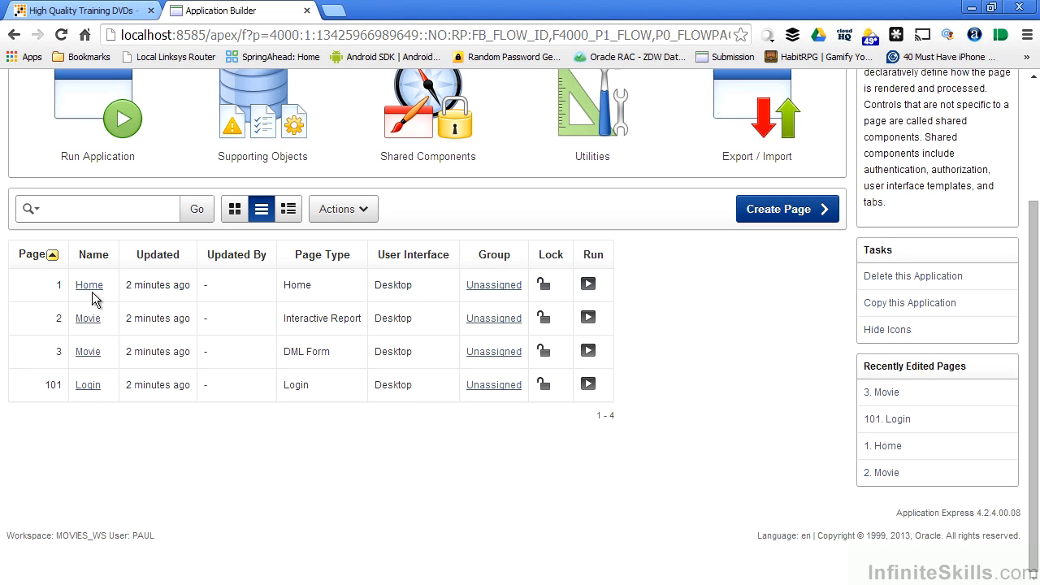
mouse_move(88, 317)
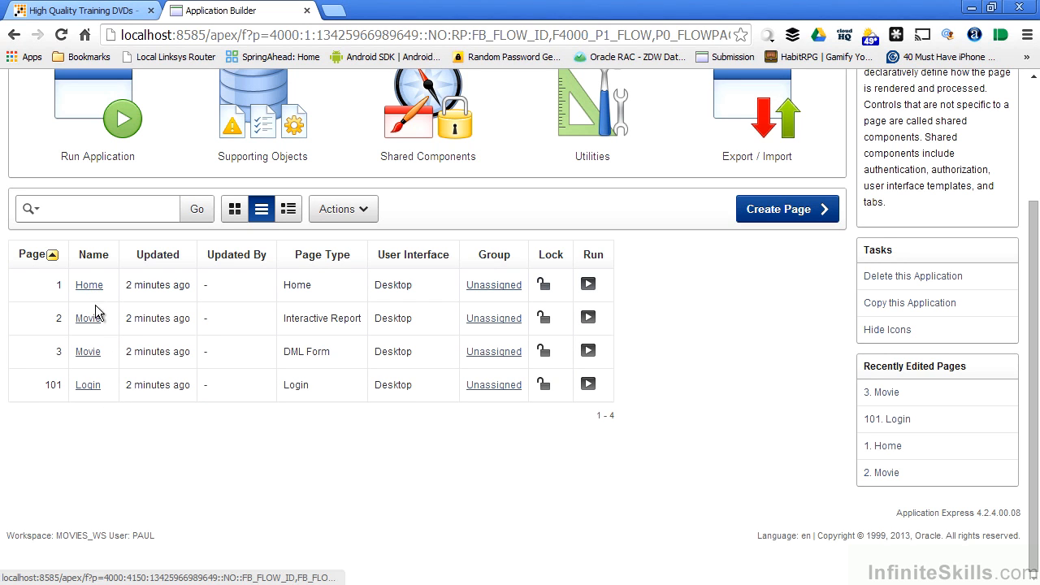
mouse_move(340, 331)
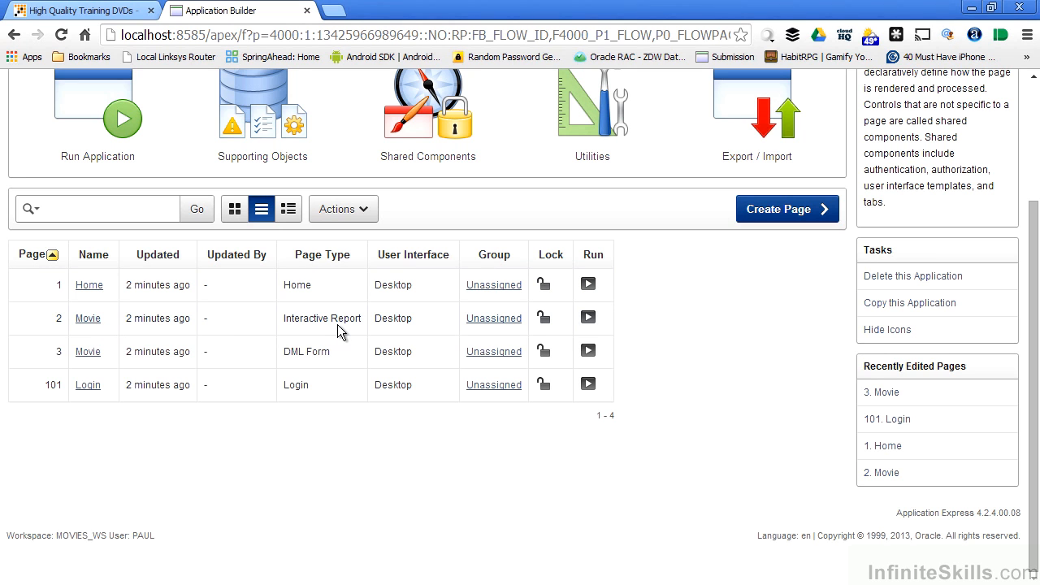
mouse_move(335, 367)
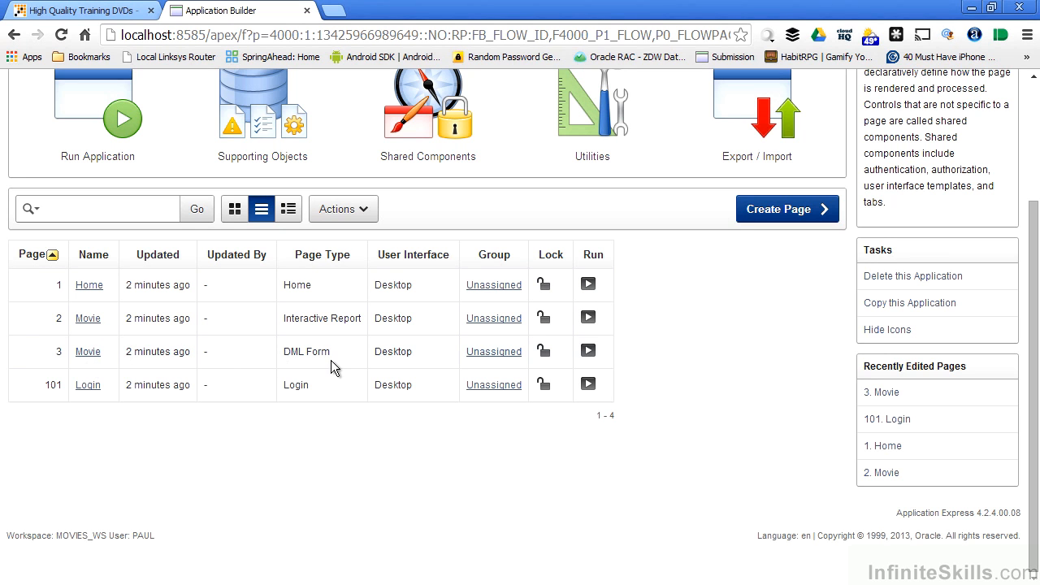
mouse_move(110, 392)
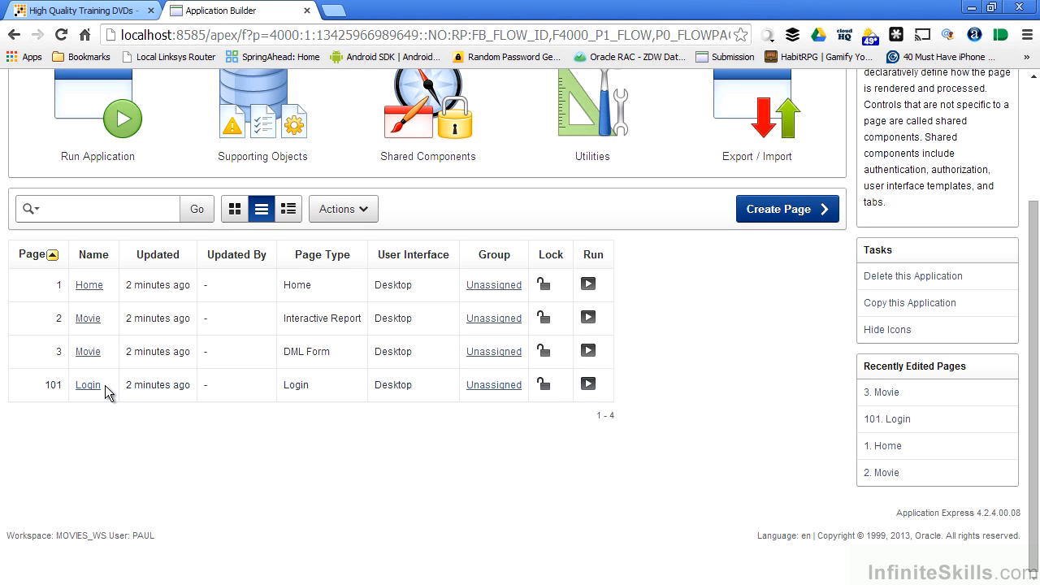
mouse_move(86, 285)
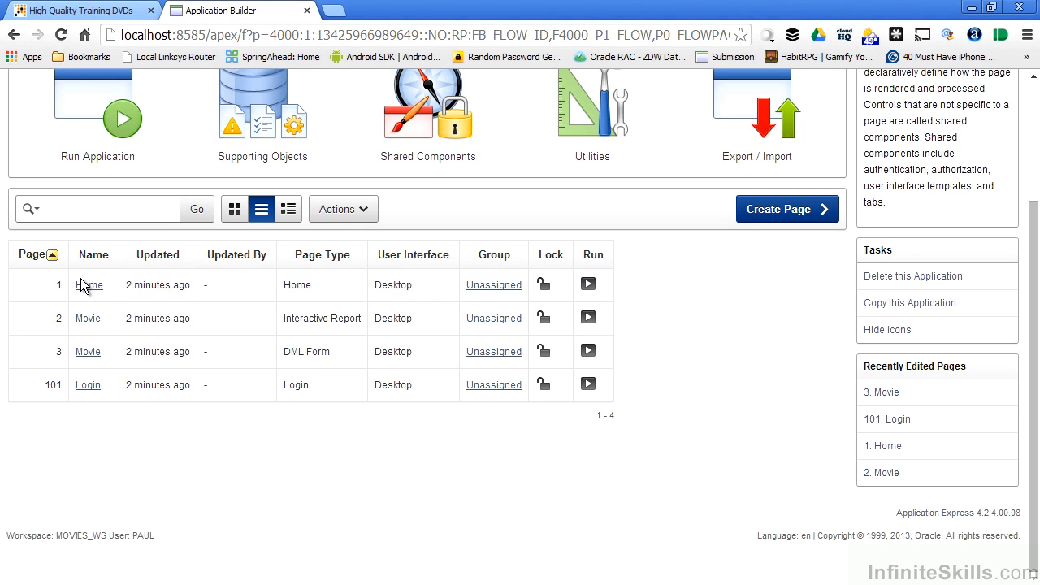
mouse_move(114, 318)
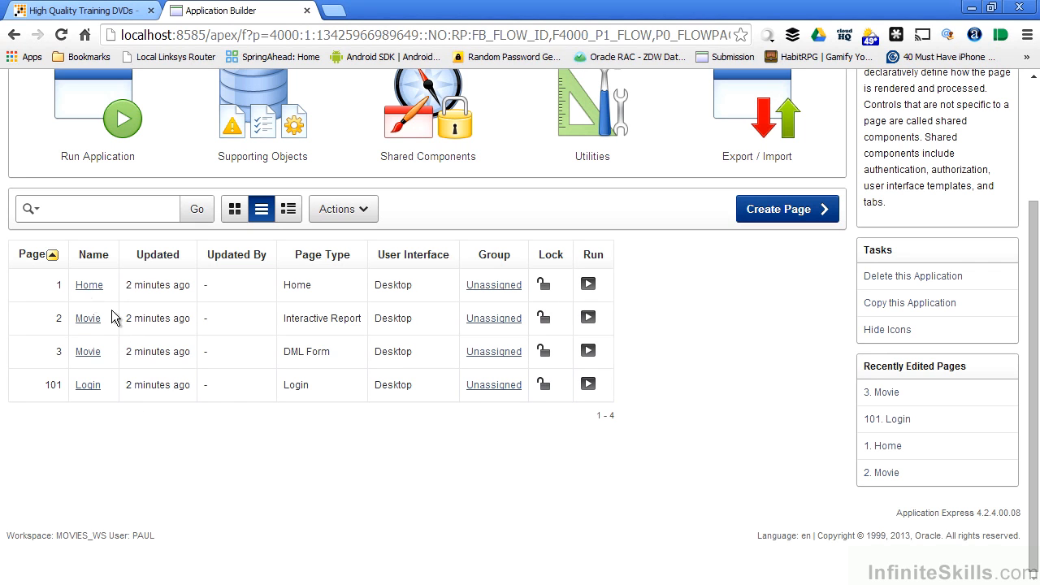
mouse_move(154, 370)
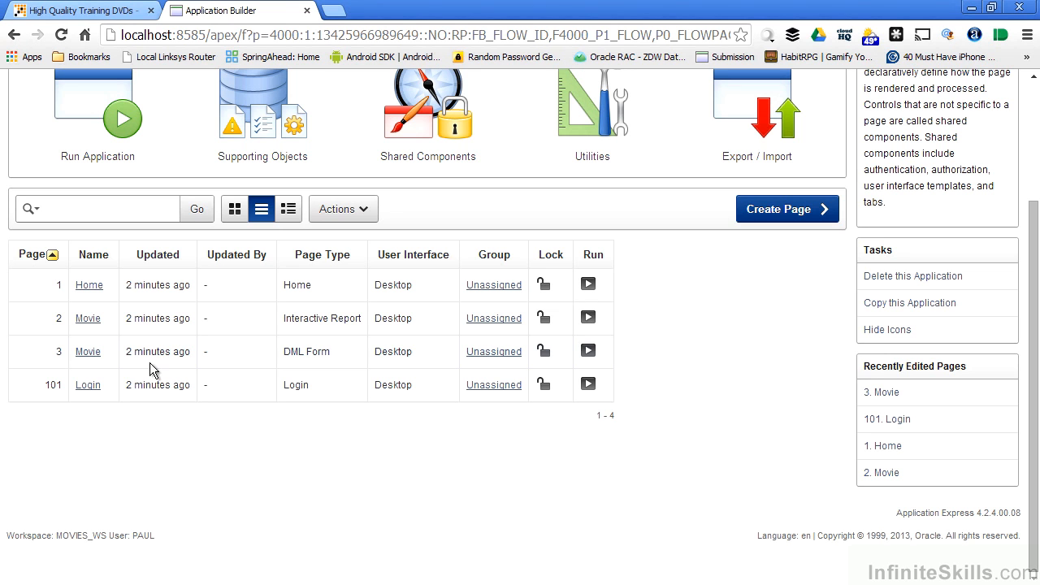
mouse_move(433, 451)
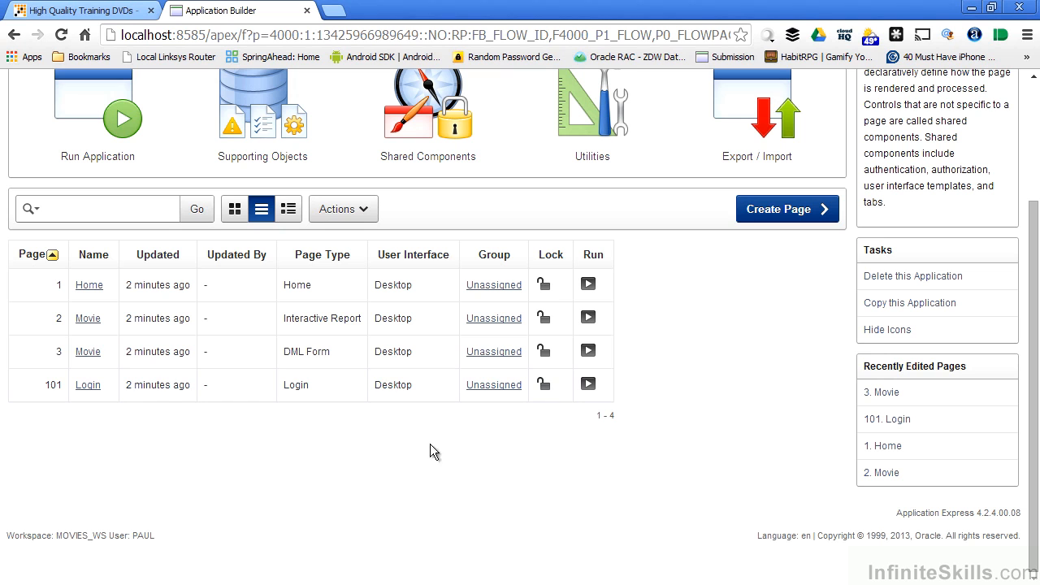
mouse_move(599, 450)
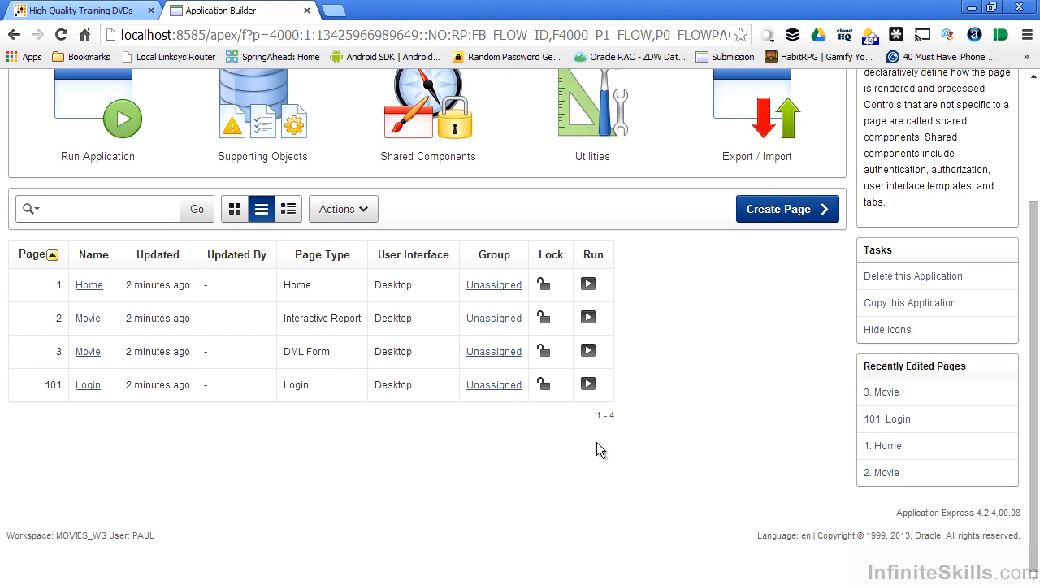
mouse_move(589, 379)
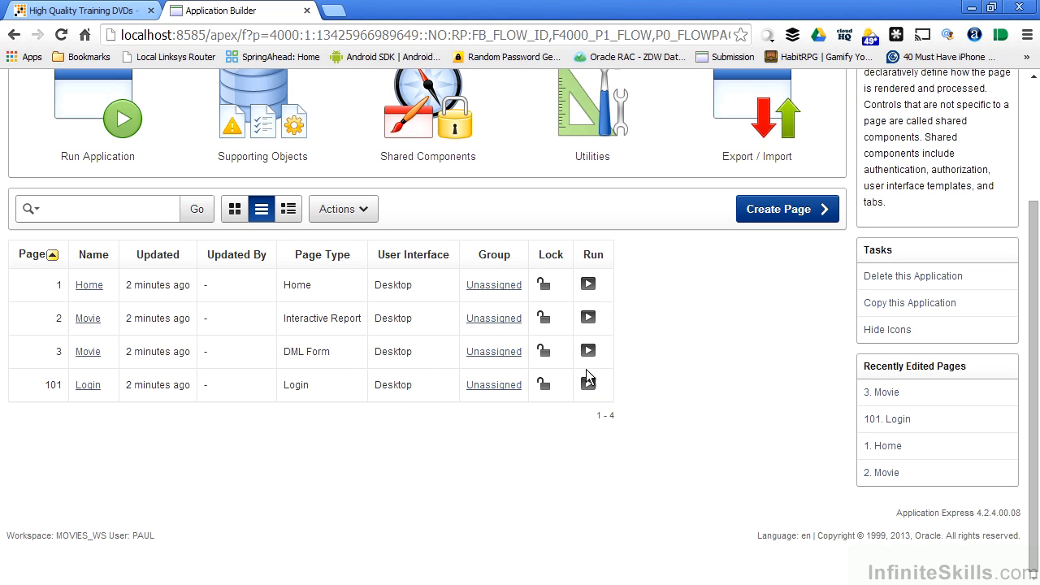
mouse_move(422, 372)
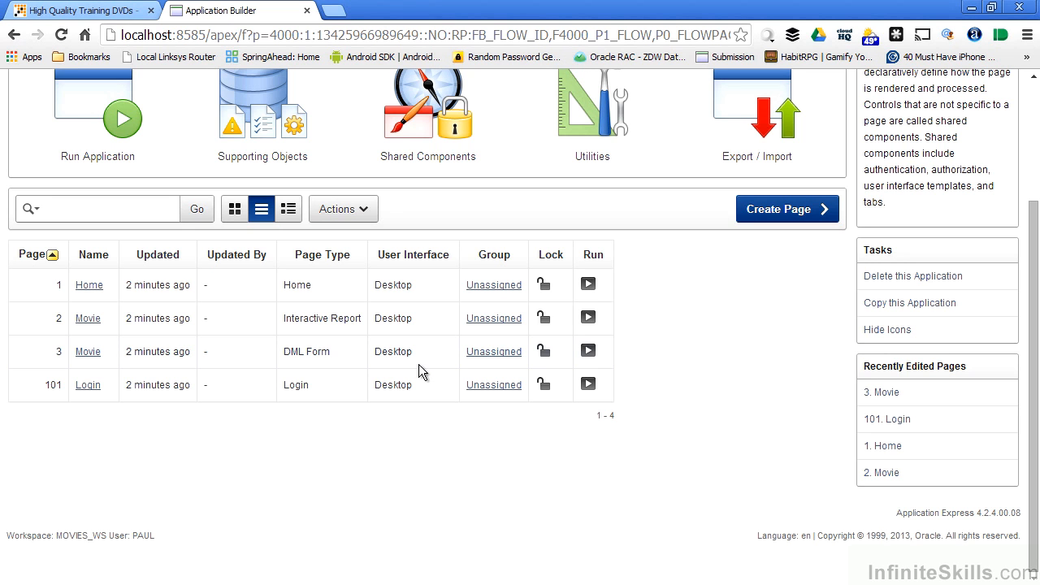